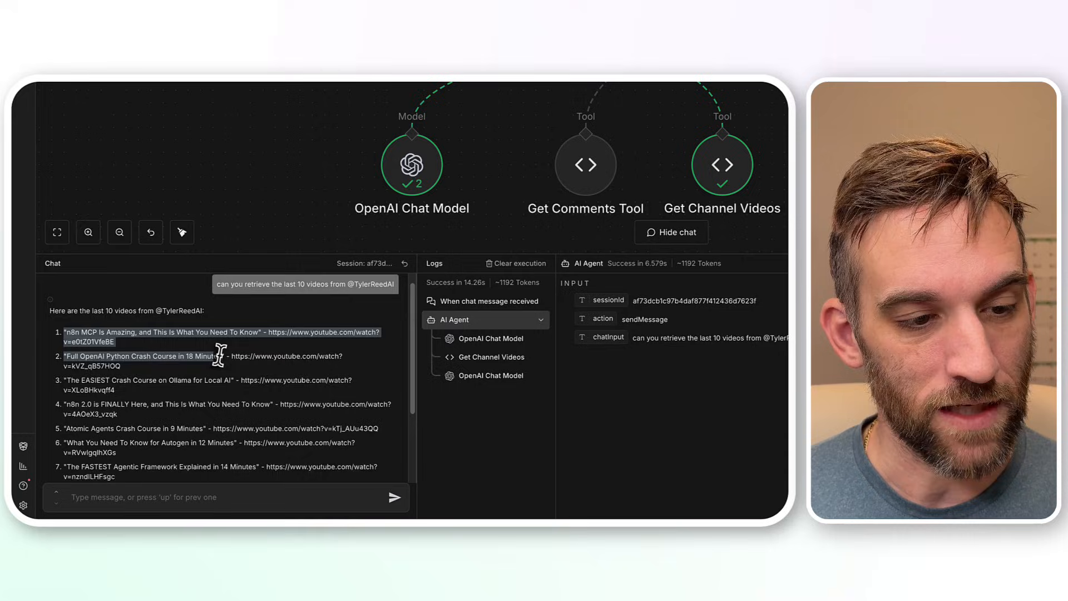
Scroll the n8n Docs Task runners page to the external-mode docker compose example.
scroll("down", 3)
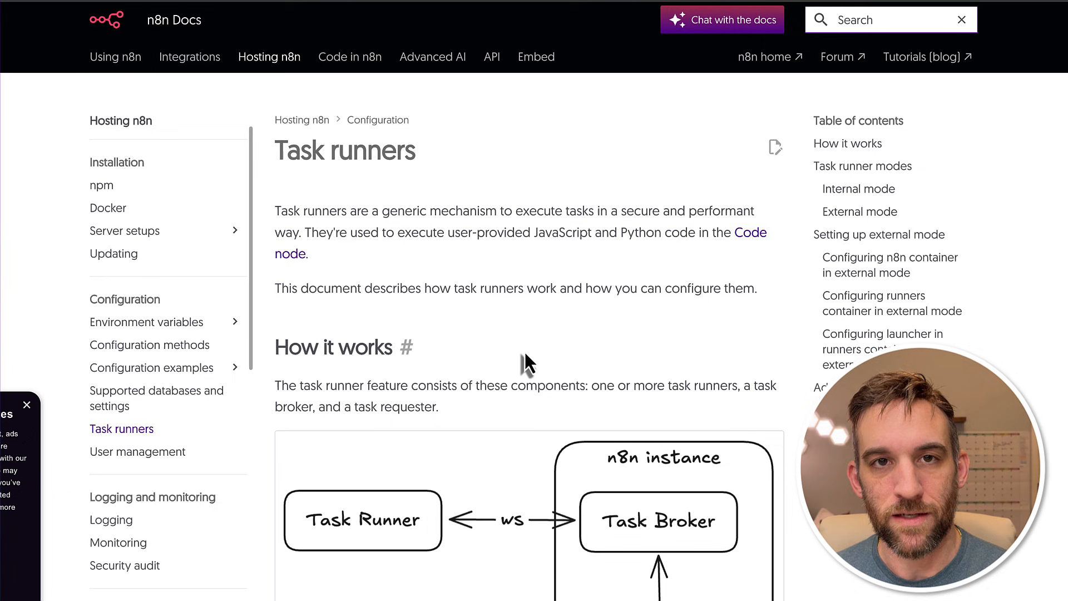
scroll("down", 3)
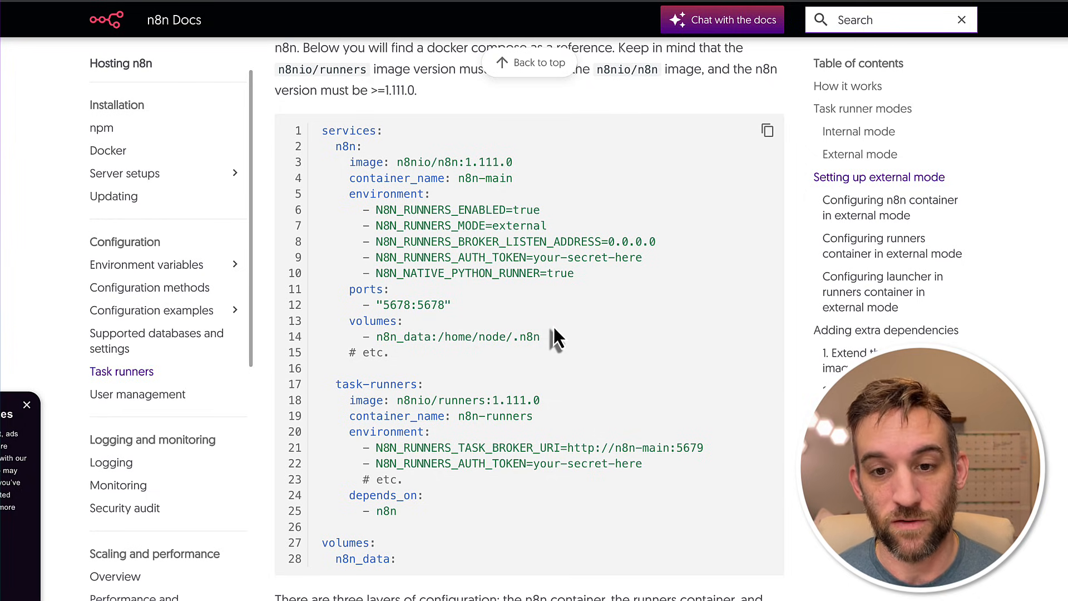
scroll("down", 3)
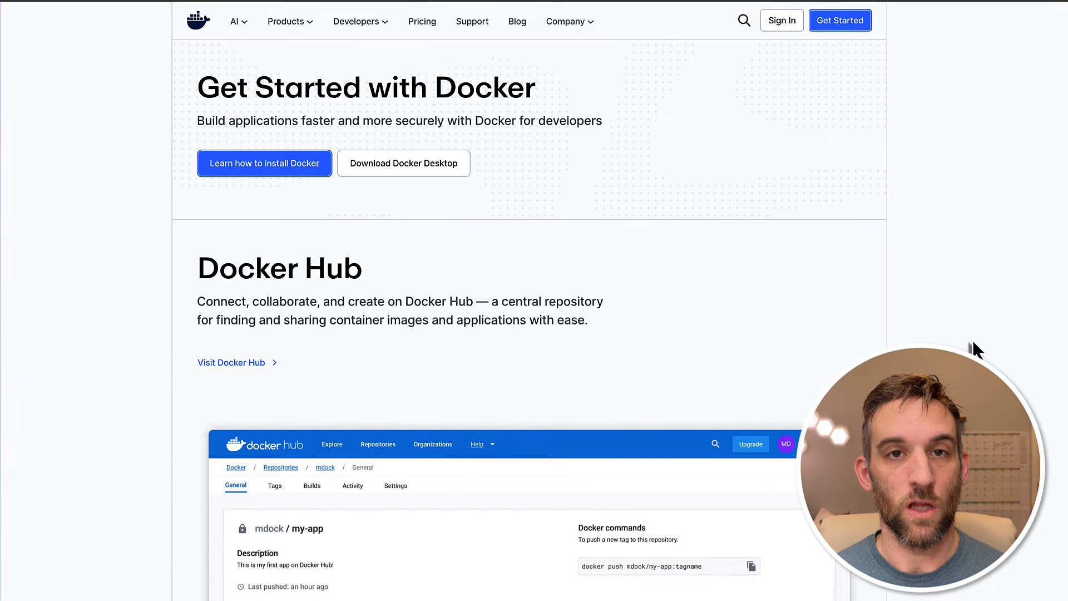
mouse_move(886, 253)
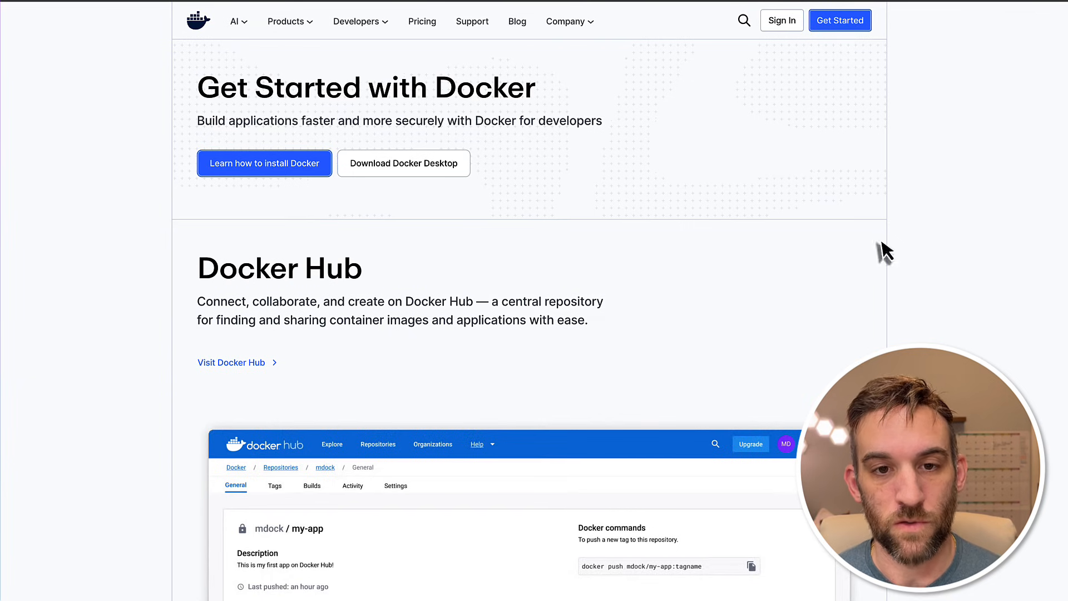
Open docker.com's Get Started page with the Download Docker Desktop option.
left_click(404, 163)
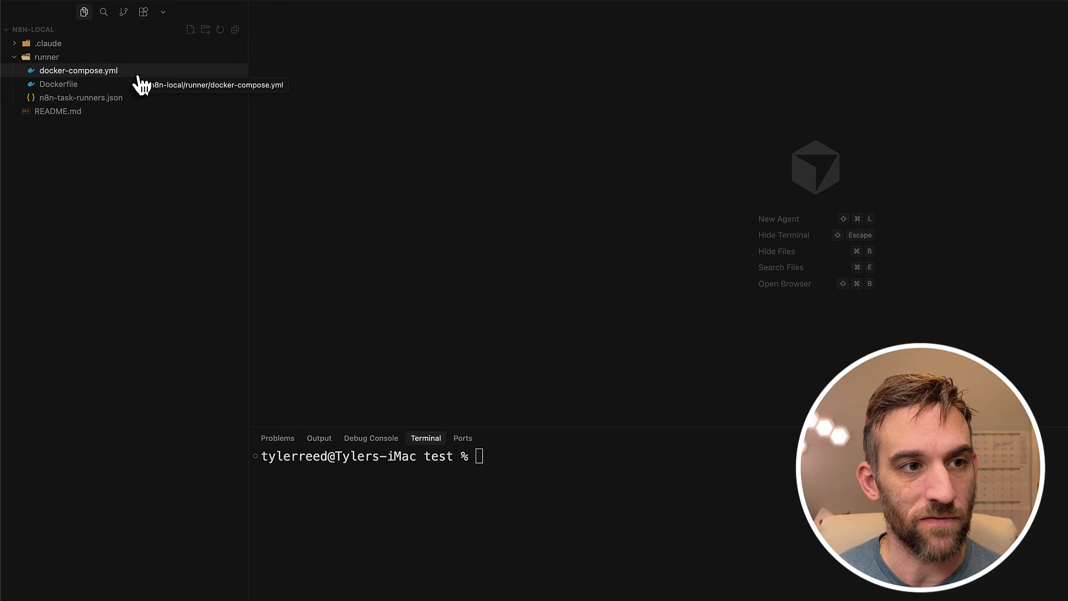
Open the runner folder's docker-compose.yml in the n8n-local project.
left_click(58, 84)
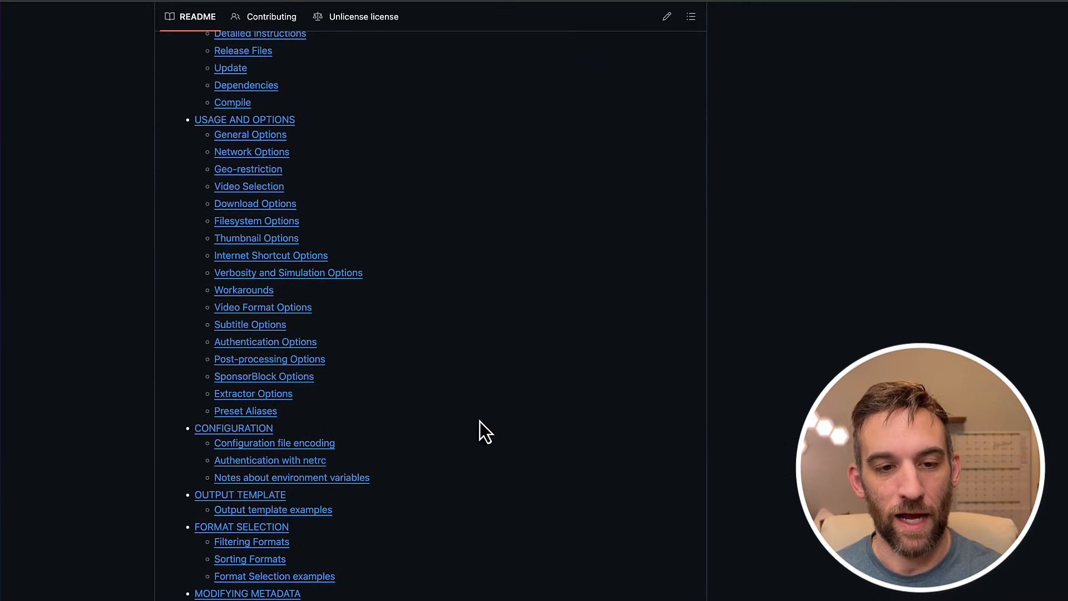
Jump to the yt-dlp README's Update section and scroll on to Dependencies.
left_click(230, 68)
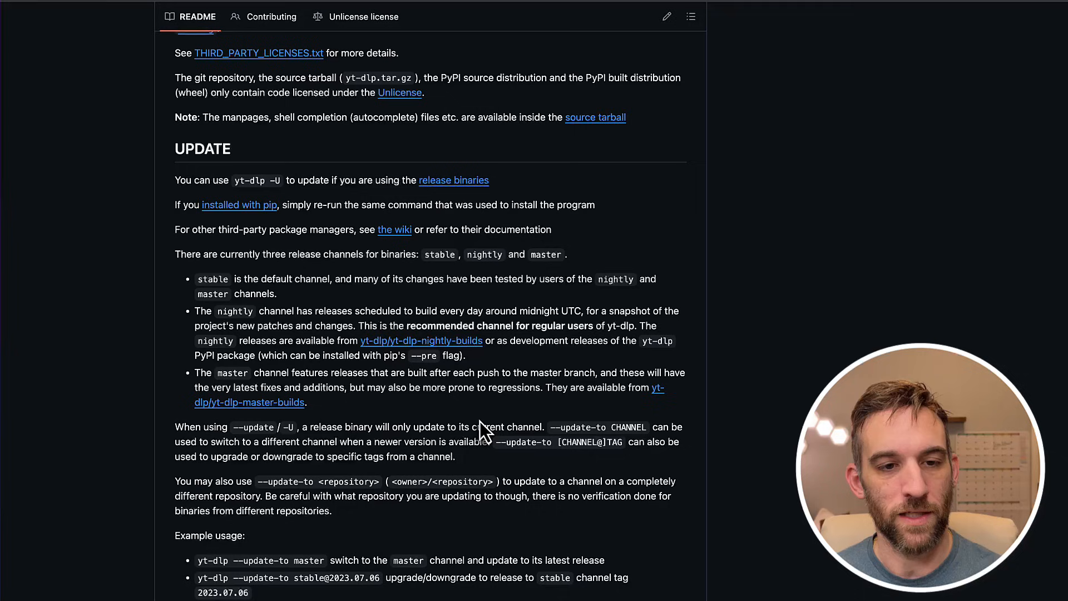
scroll("down", 3)
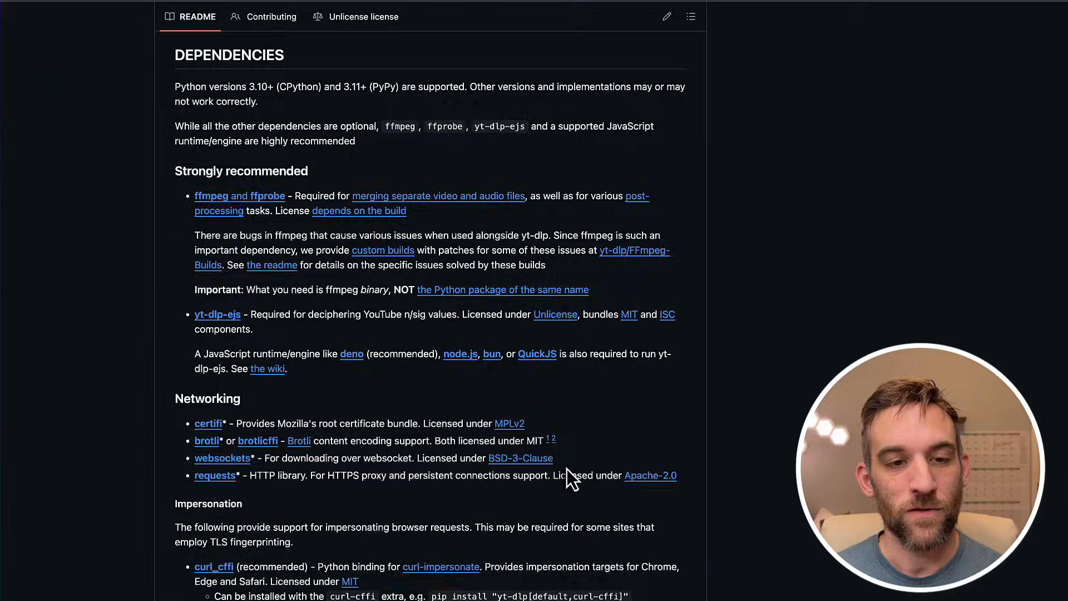
scroll("down", 3)
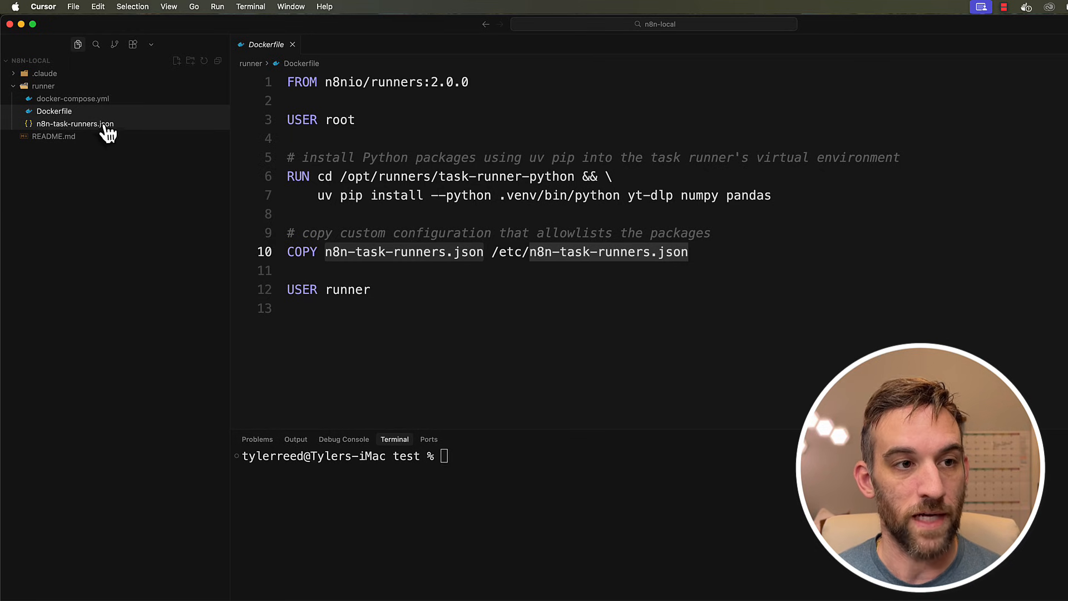
Open n8n-task-runners.json and unfold the javascript runner block to review runner allowlists.
left_click(75, 124)
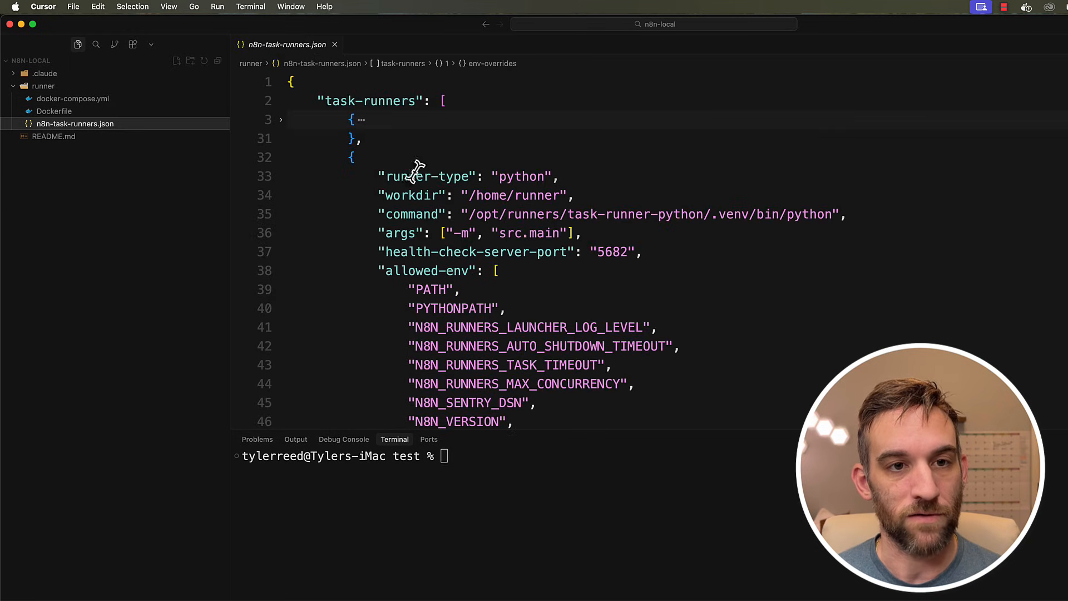
scroll("down", 3)
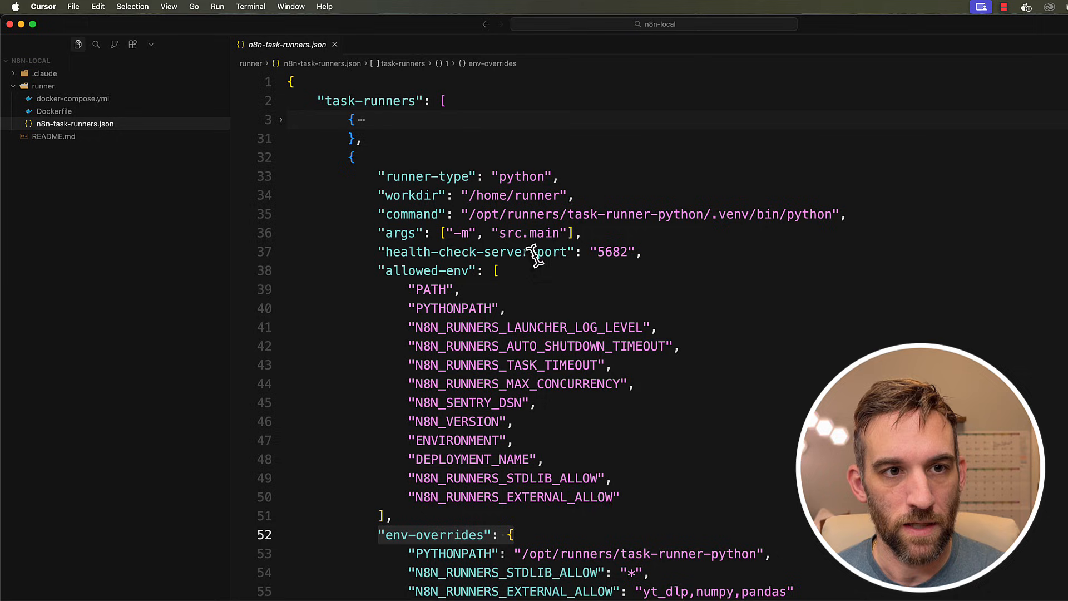
left_click(280, 119)
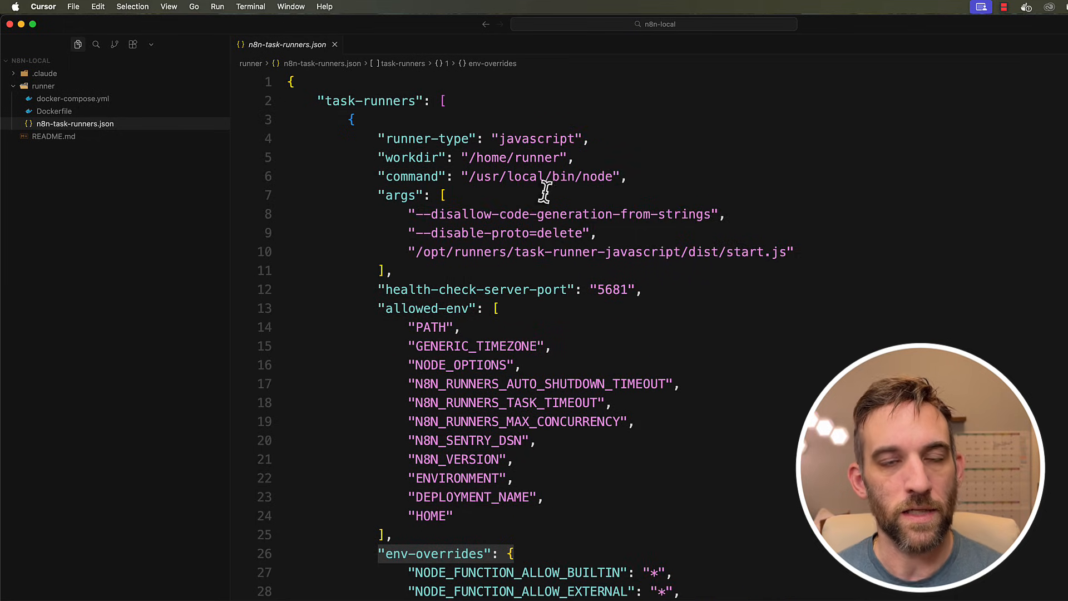
mouse_move(634, 142)
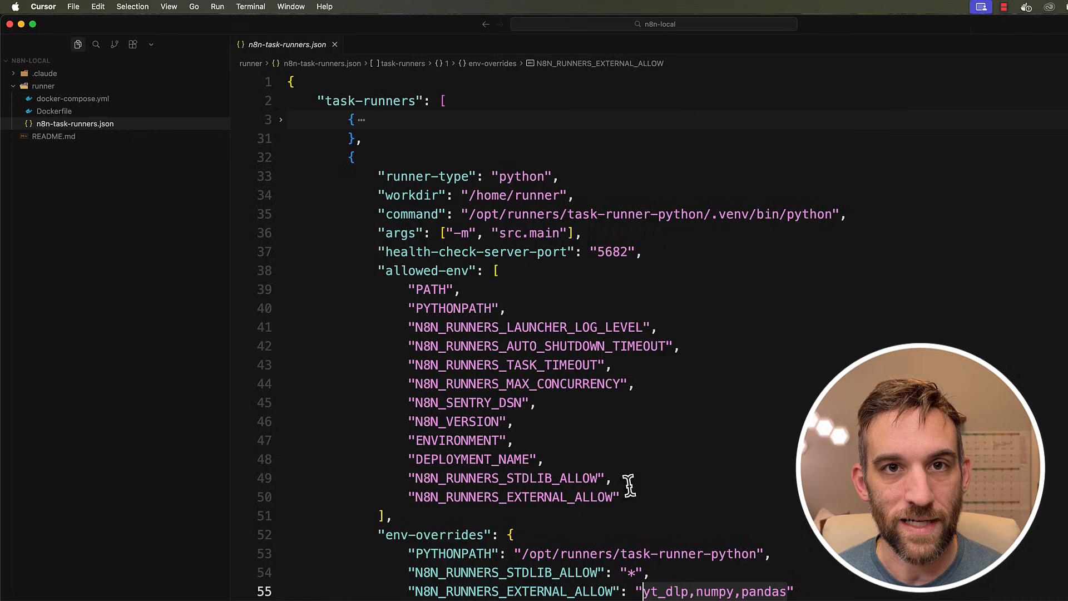
Open the runner's docker-compose.yml defining the n8n and custom runner services.
left_click(73, 97)
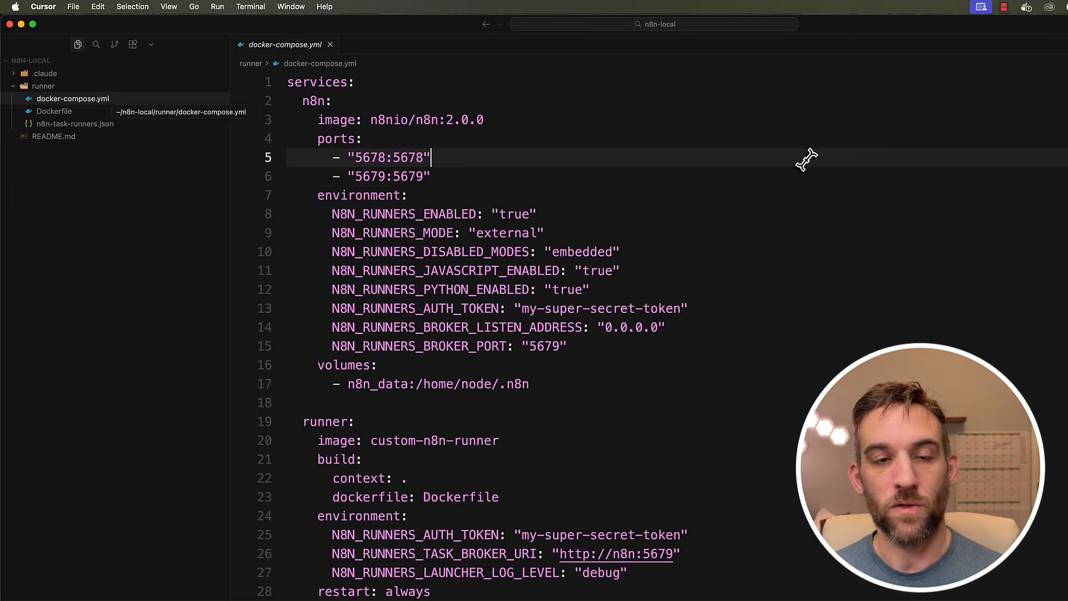
mouse_move(808, 164)
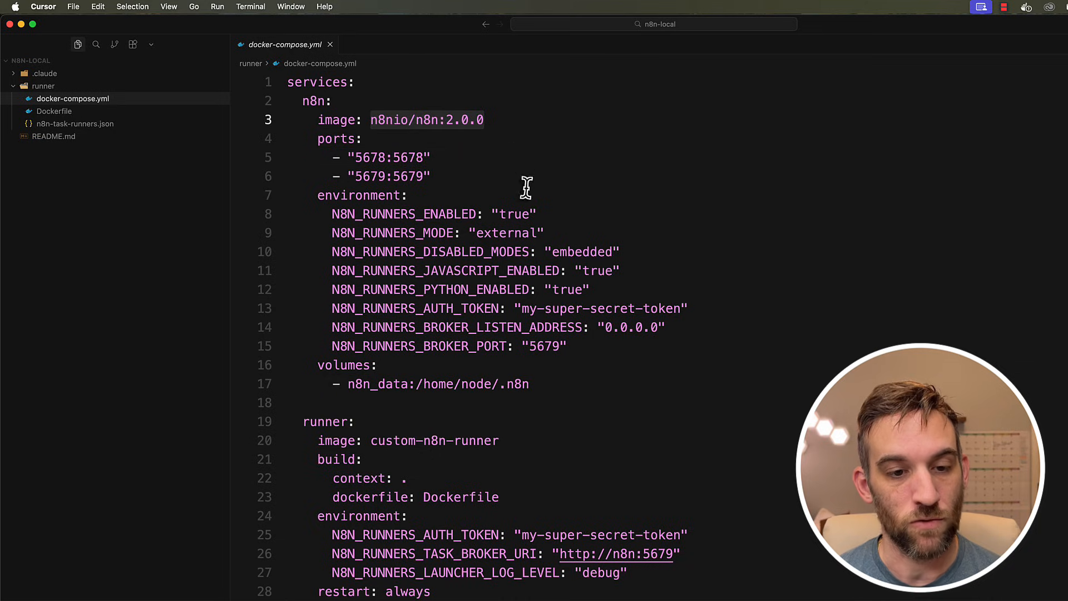
mouse_move(458, 162)
type("docker compose up --build -d")
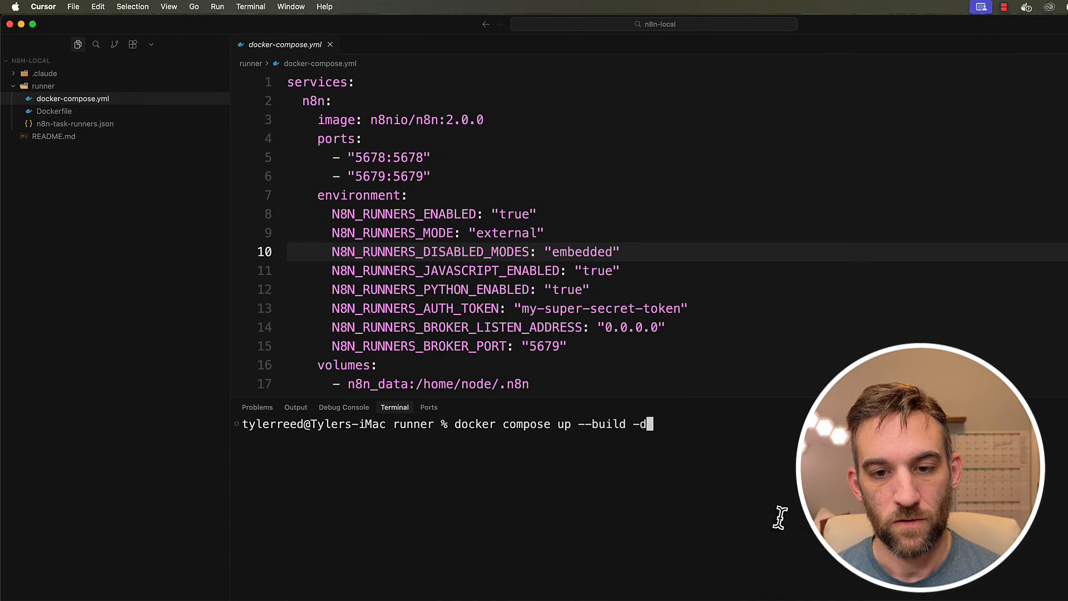
mouse_move(729, 387)
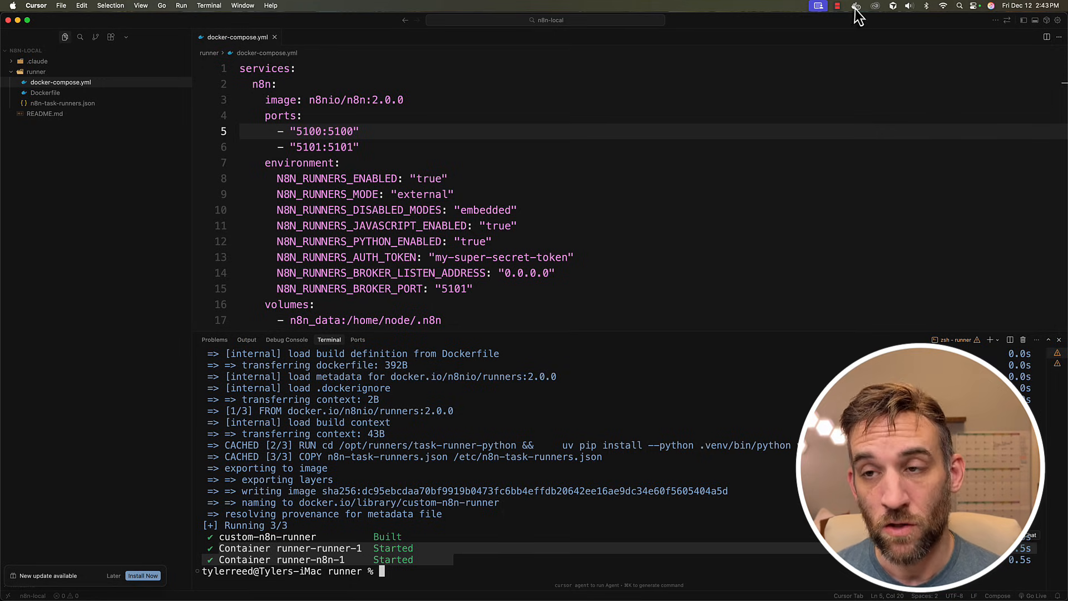
Open the Docker Desktop dashboard, collapse the test group and check the runner containers.
left_click(856, 7)
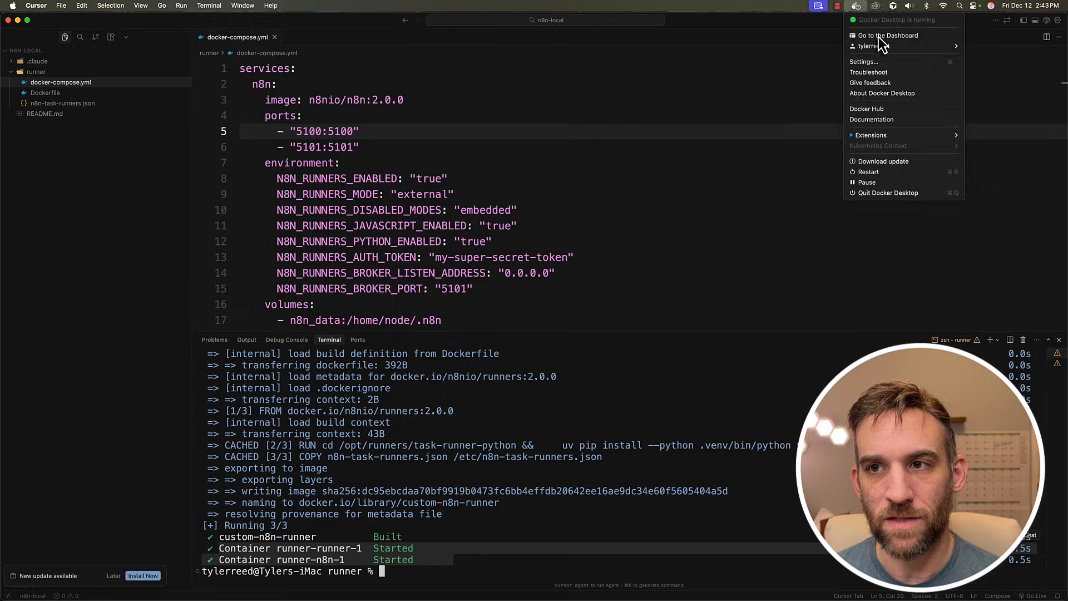
left_click(889, 34)
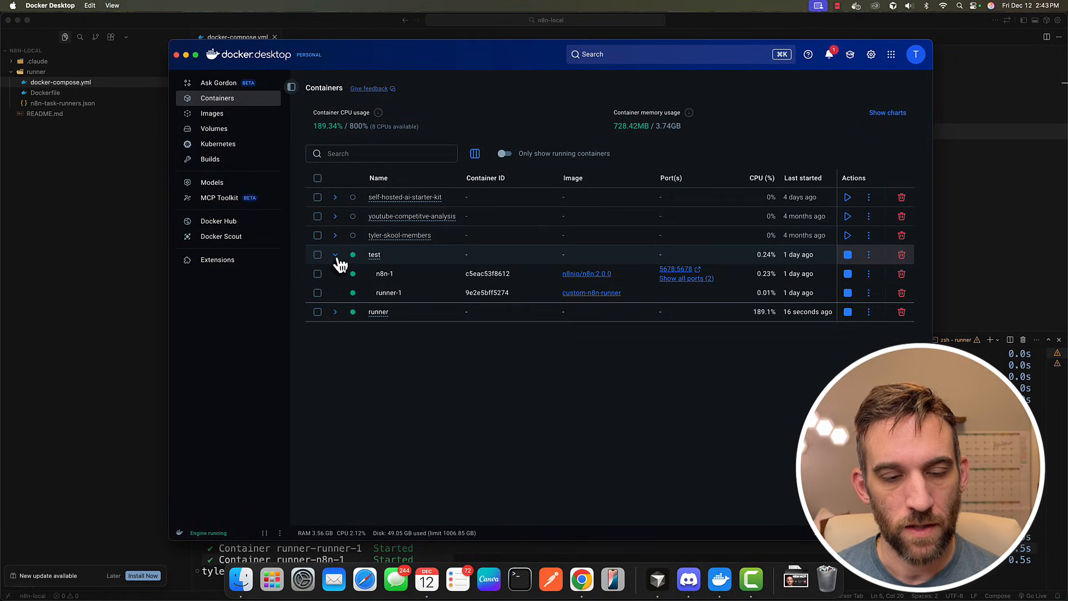
left_click(335, 254)
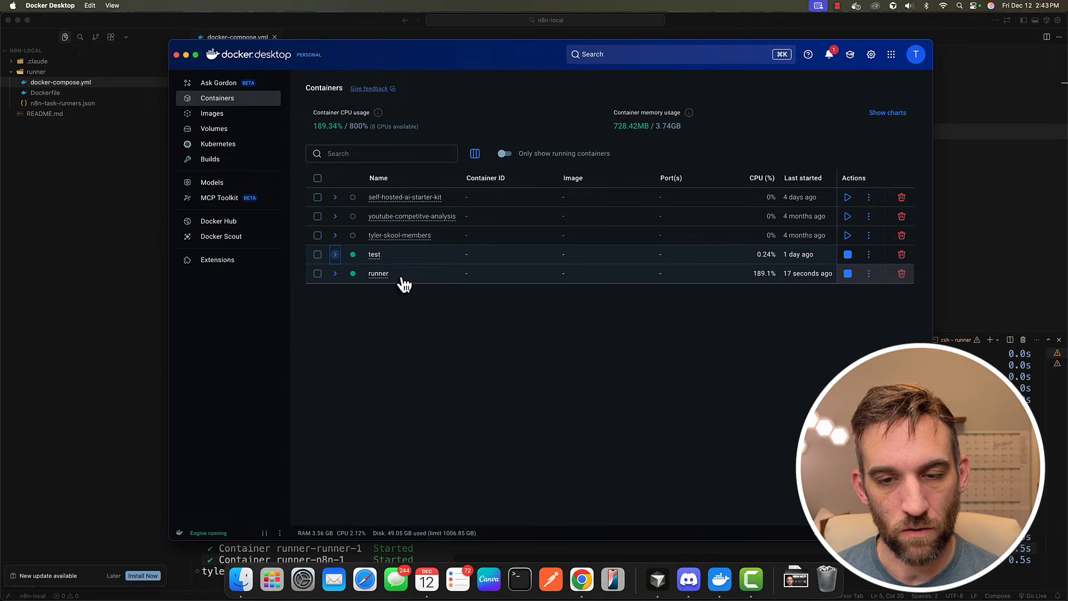
left_click(334, 273)
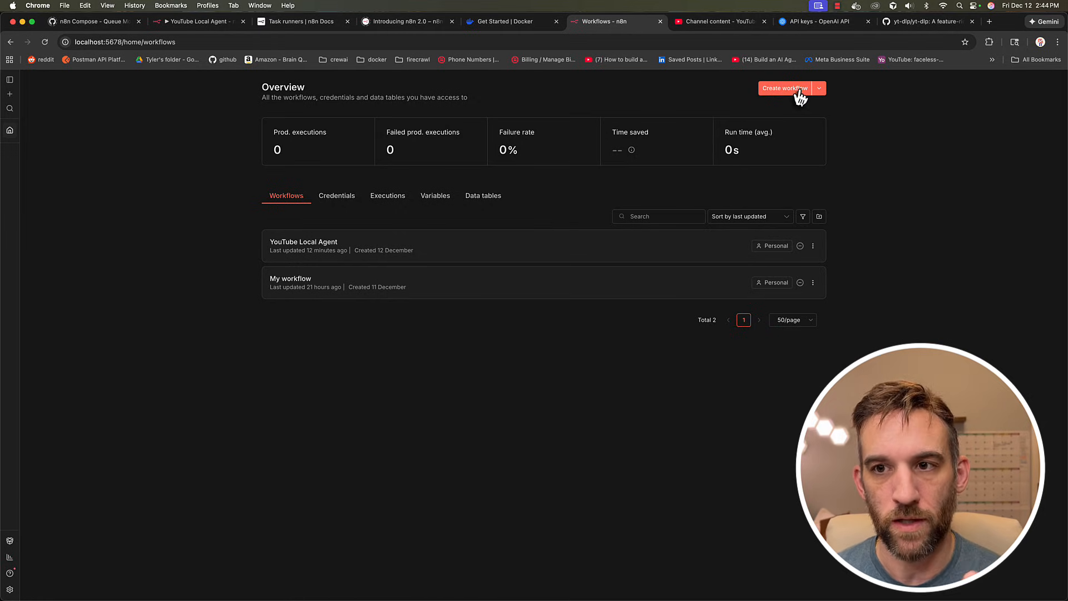
Import the YouTube AI agent JSON into a new workflow with the OpenAi account credential.
left_click(784, 89)
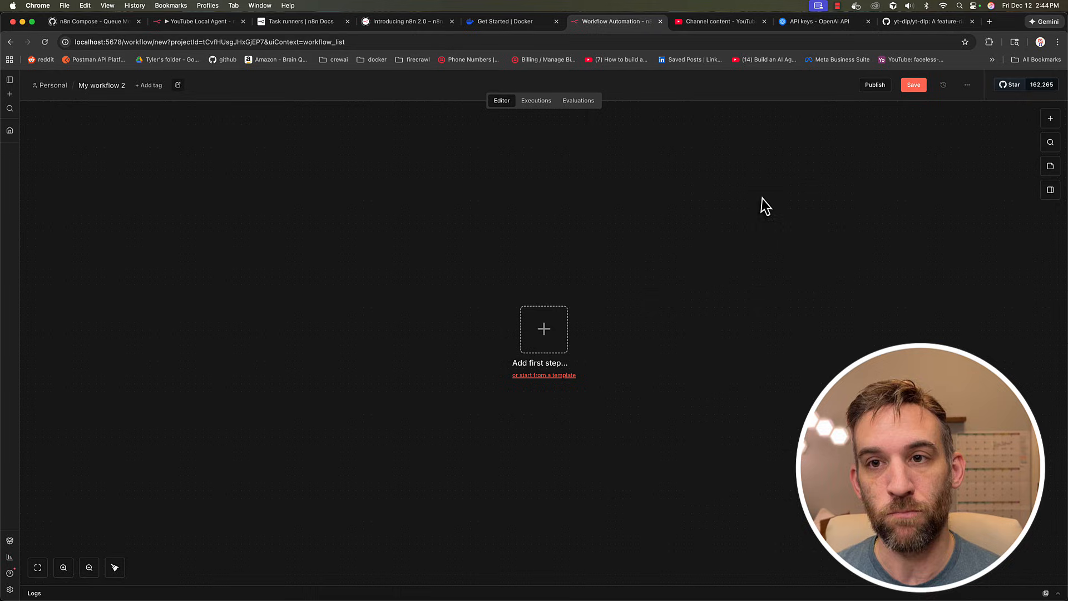
left_click(967, 85)
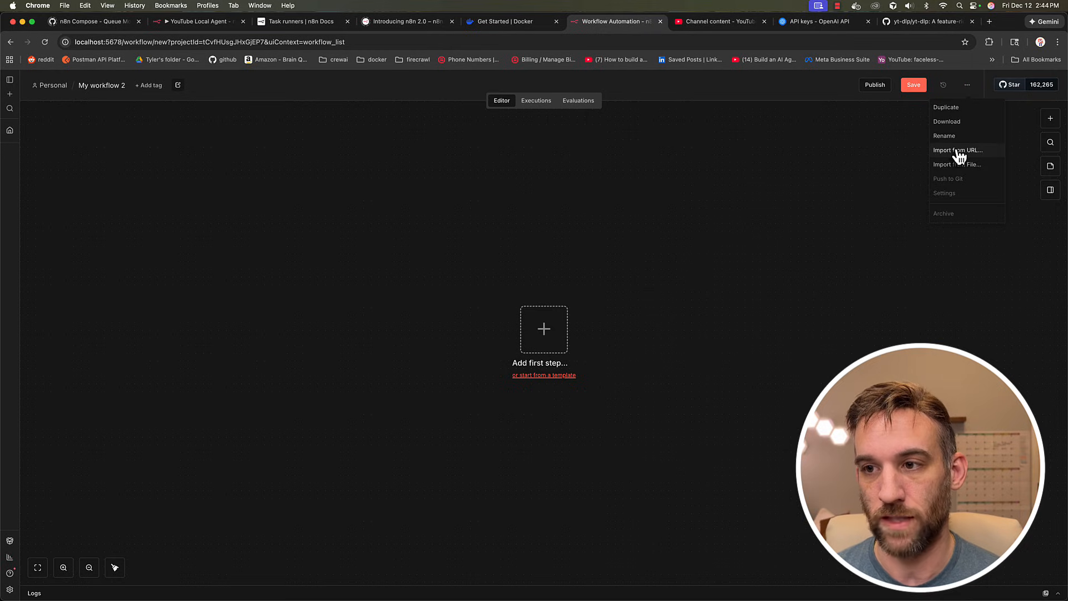
left_click(542, 175)
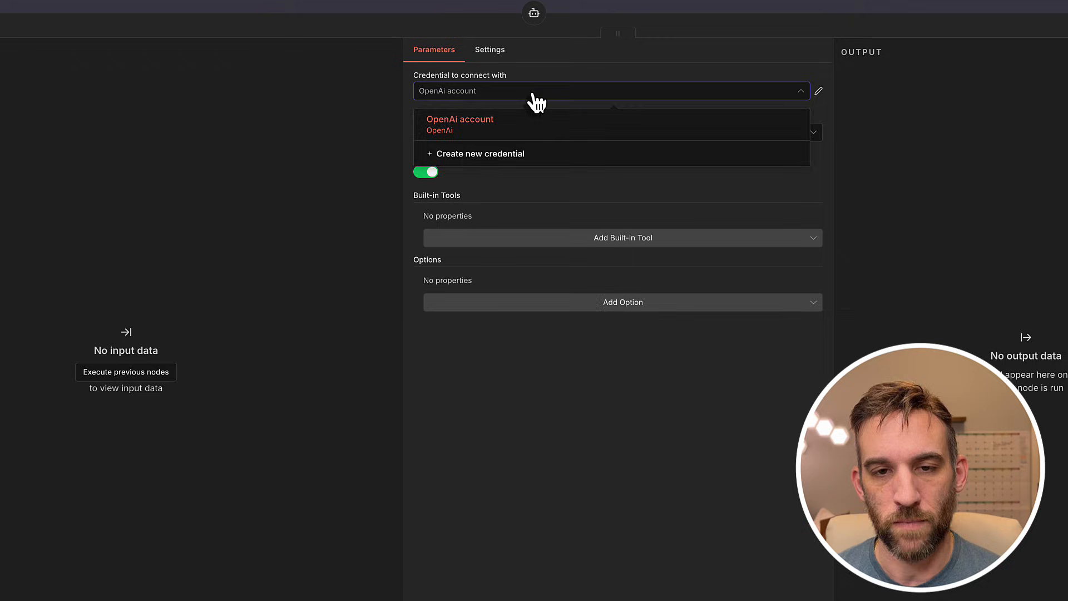
left_click(460, 124)
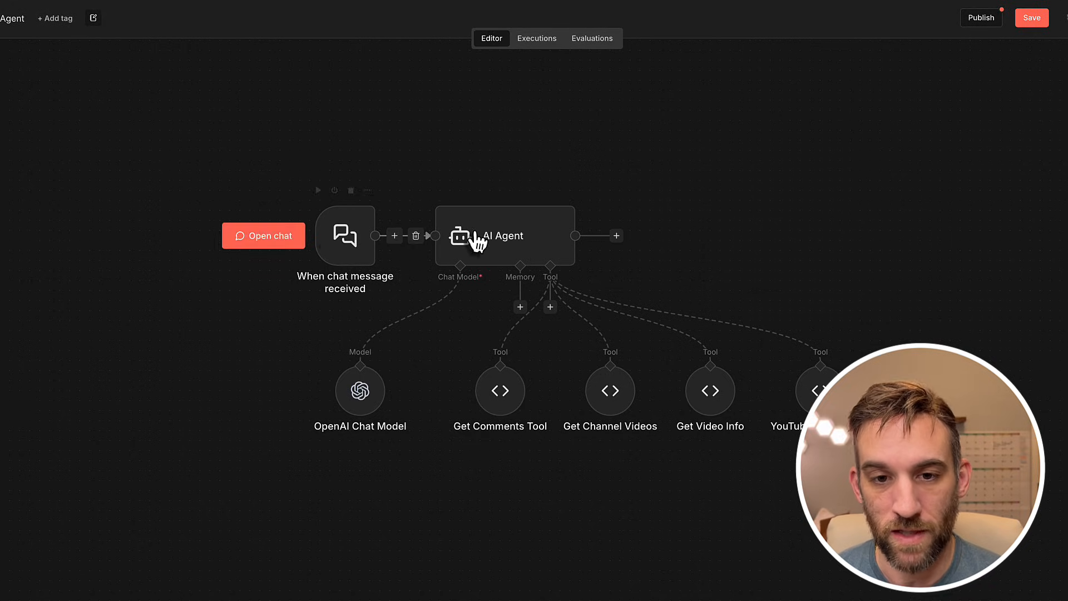
Open the AI Agent and Get Video Info nodes and view the yt_dlp Python code full-size.
double_click(504, 236)
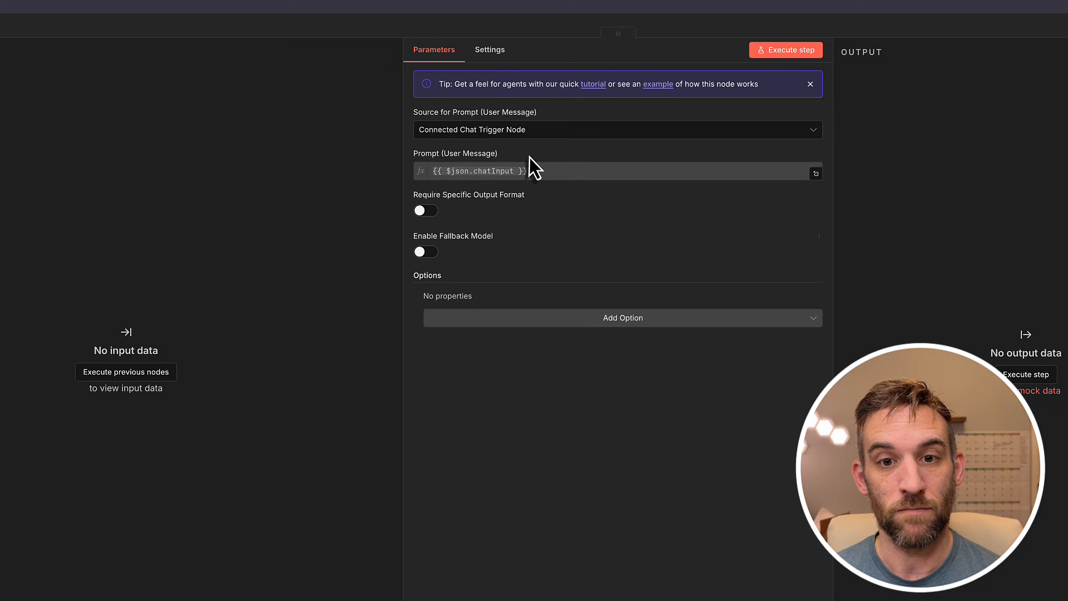
mouse_move(549, 289)
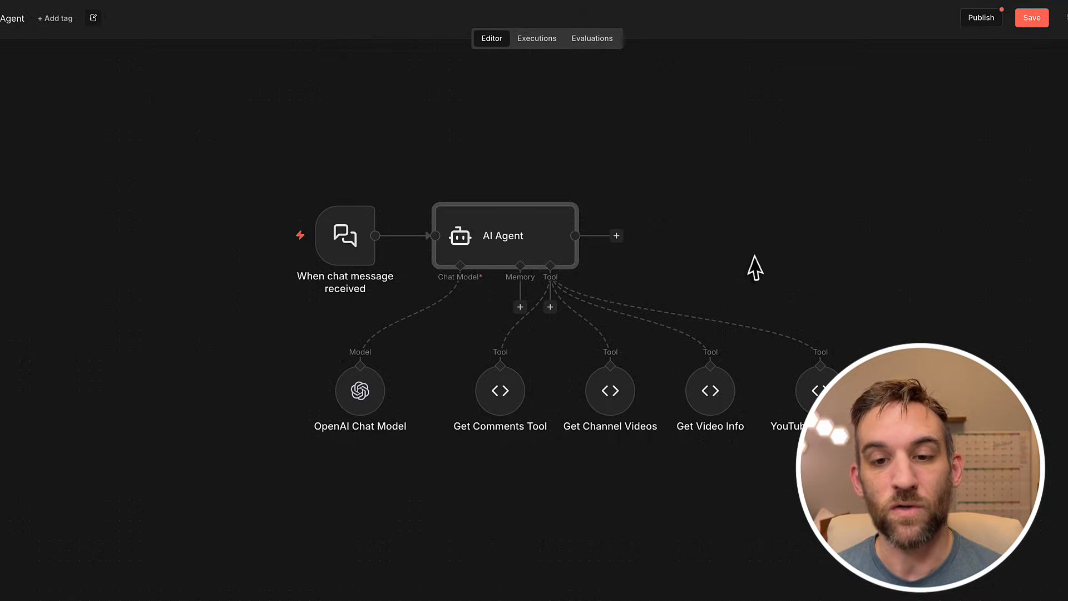
mouse_move(847, 334)
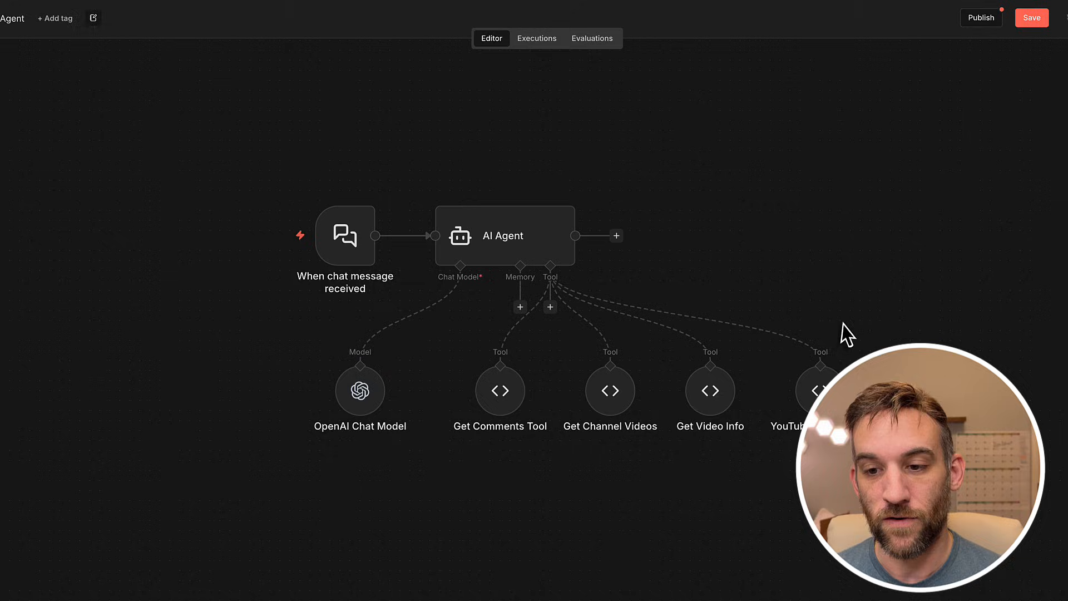
double_click(710, 390)
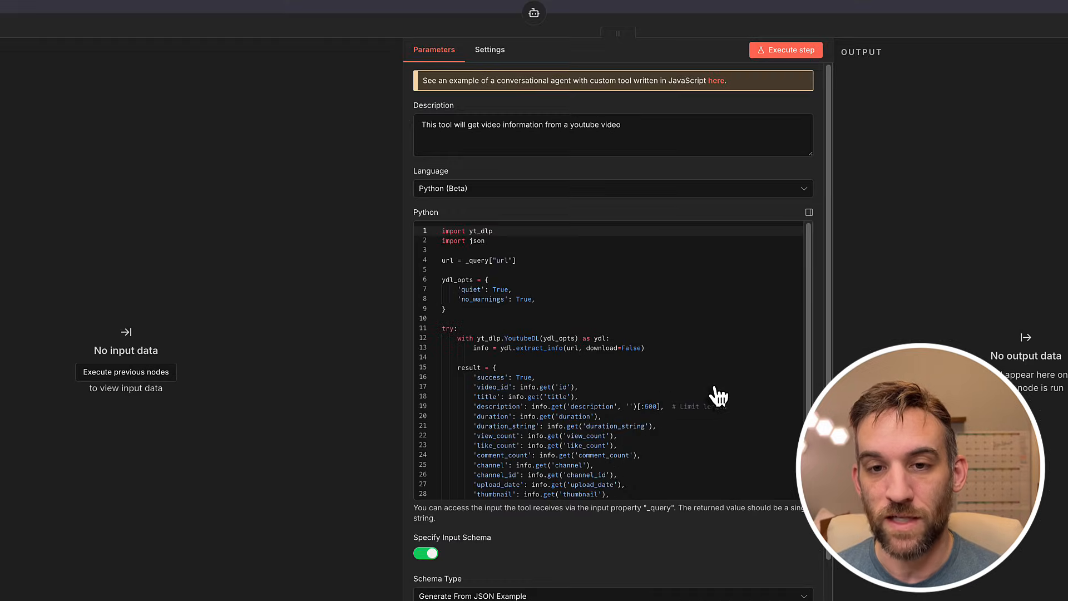
left_click(809, 212)
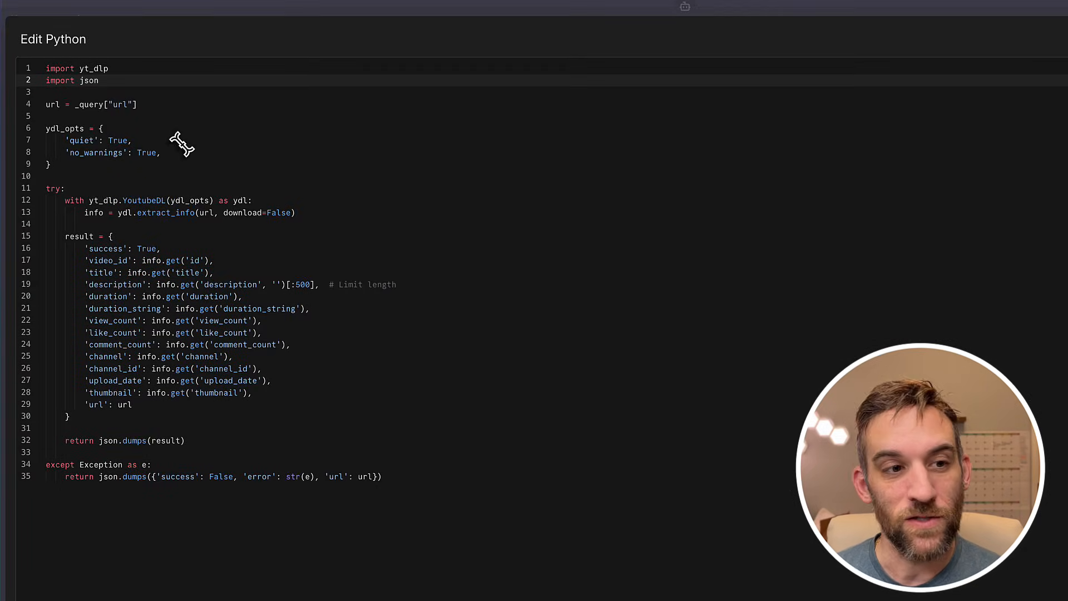
left_click(99, 80)
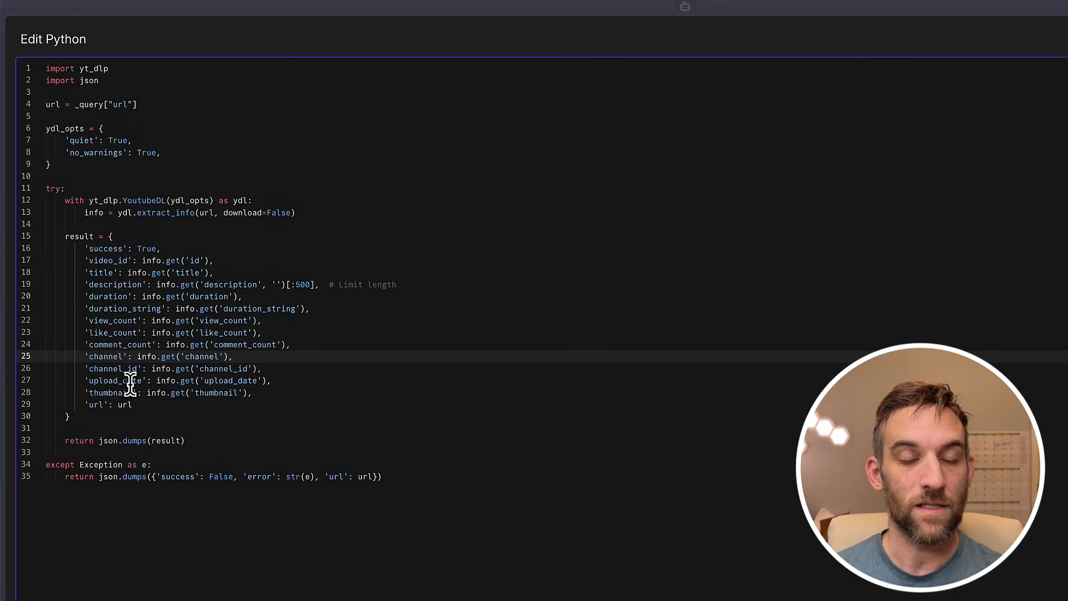
mouse_move(187, 248)
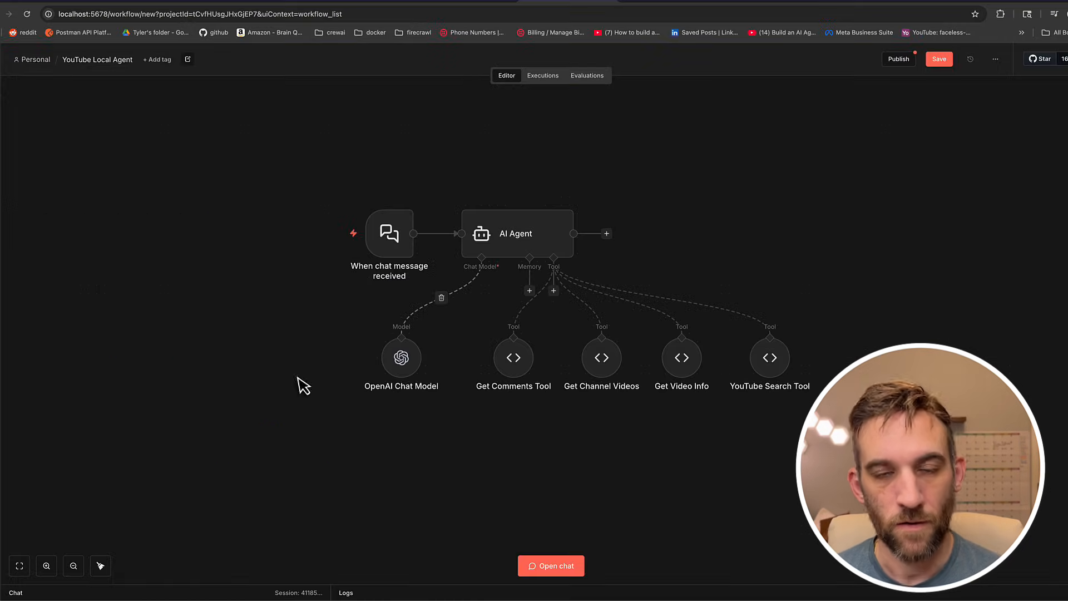
Ask the agent in chat to get this YouTube video's information, then scroll through the reply.
left_click(551, 565)
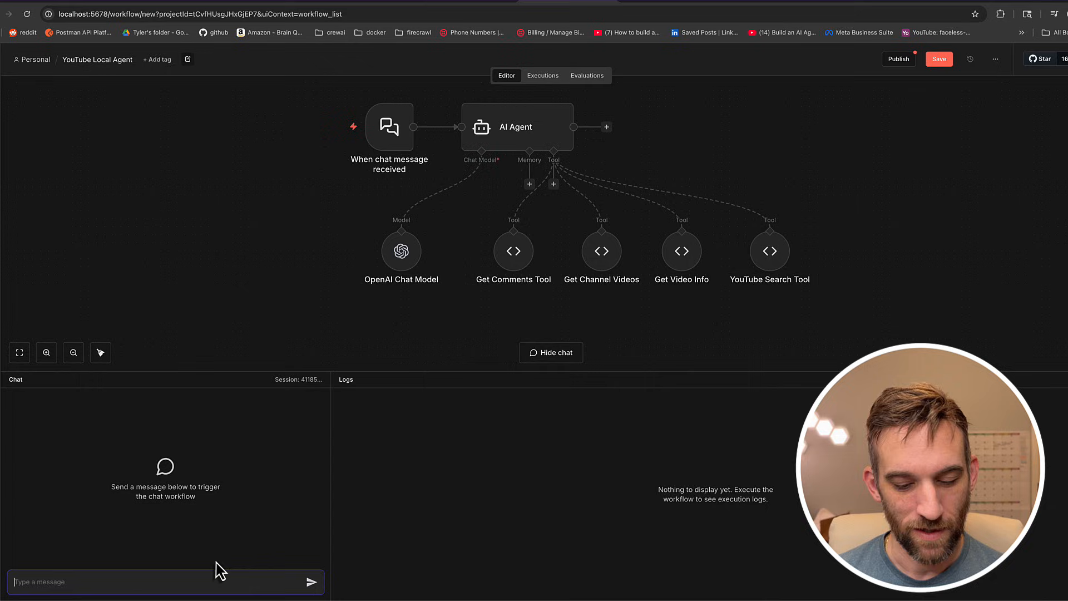
type("can you get the information for t")
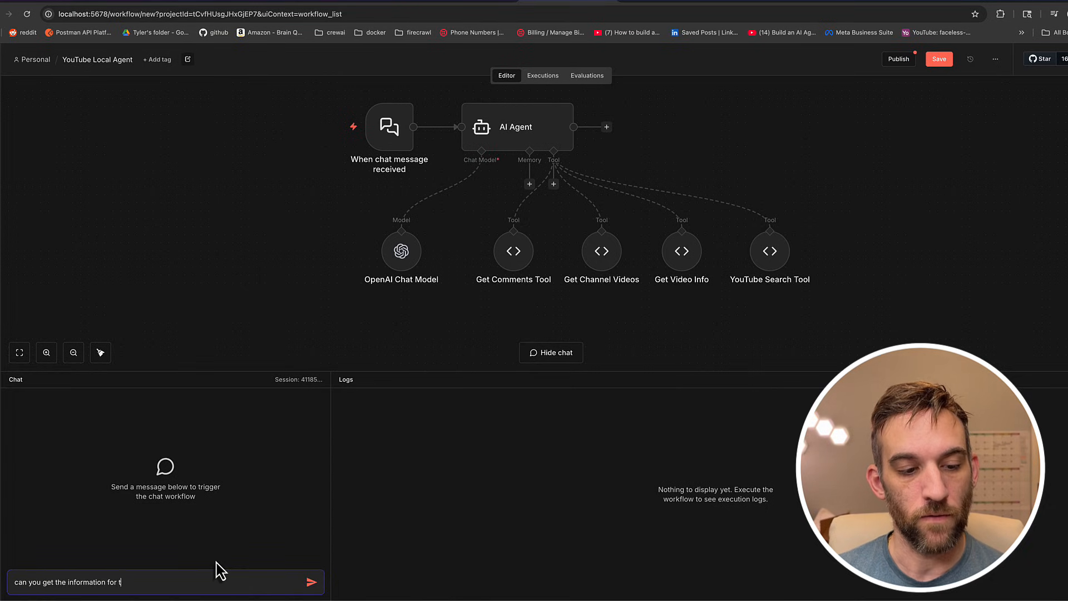
type("his youtube video")
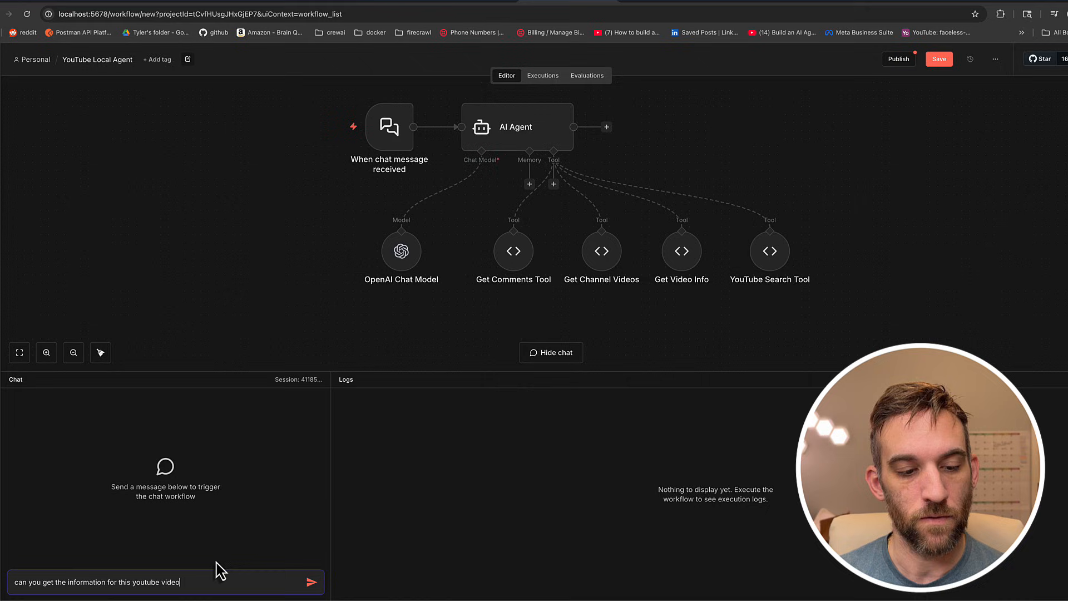
left_click(313, 582)
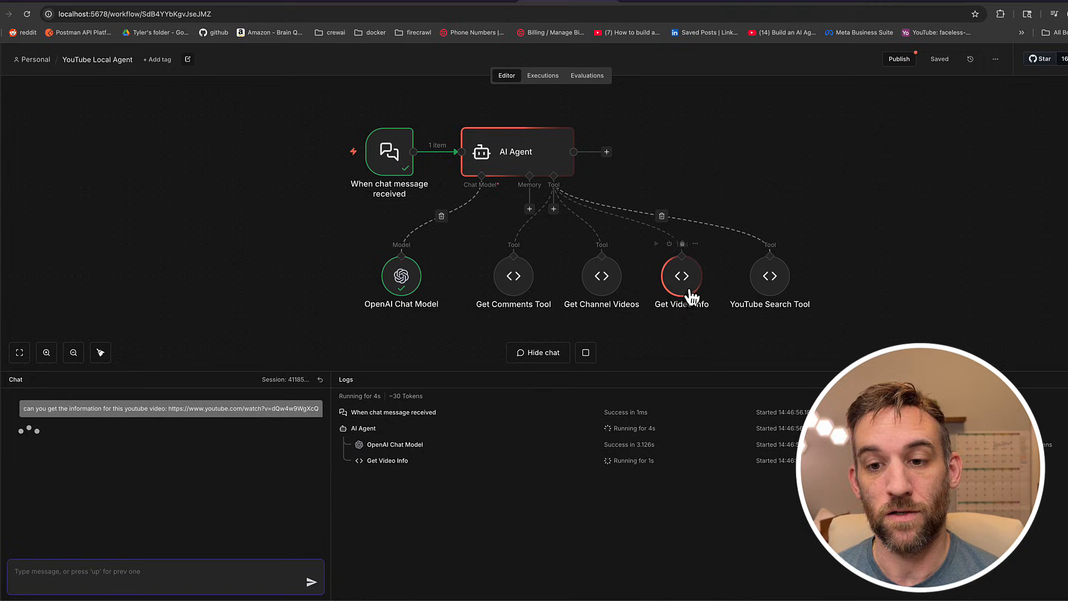
mouse_move(694, 339)
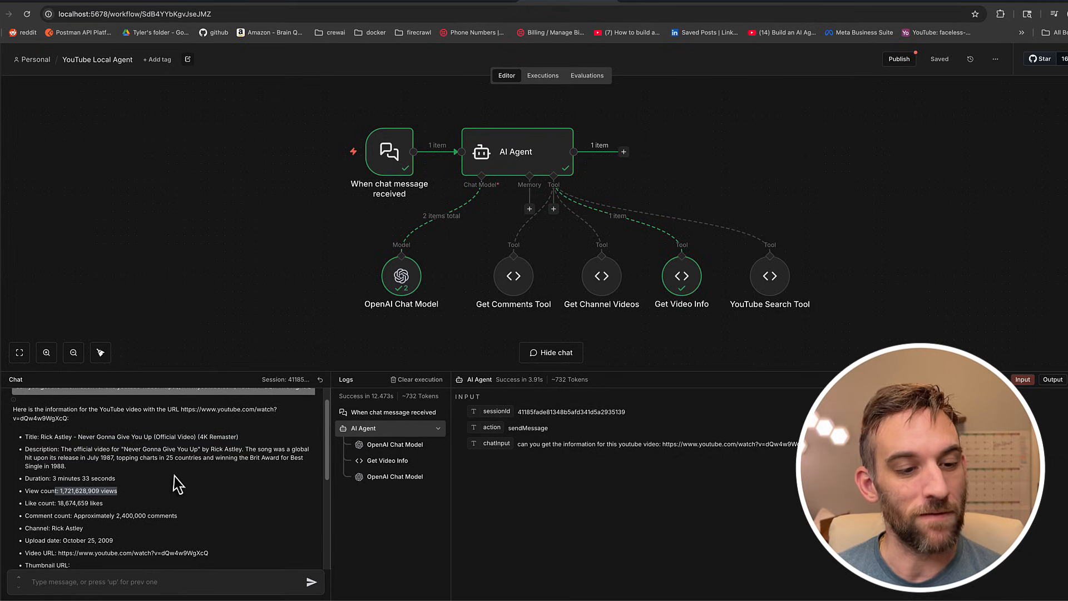
scroll("down", 3)
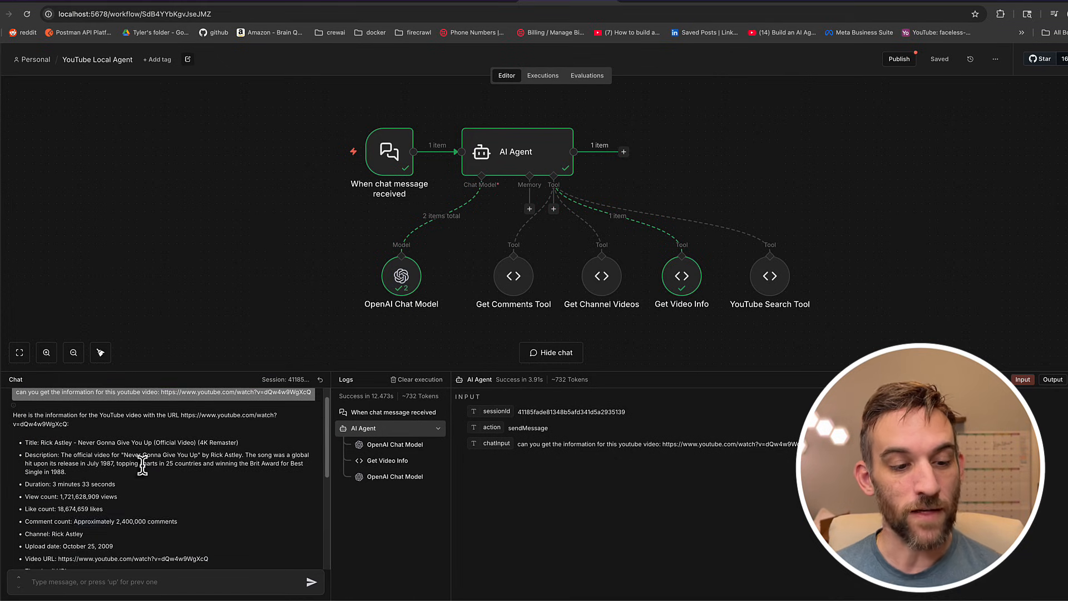
scroll("down", 3)
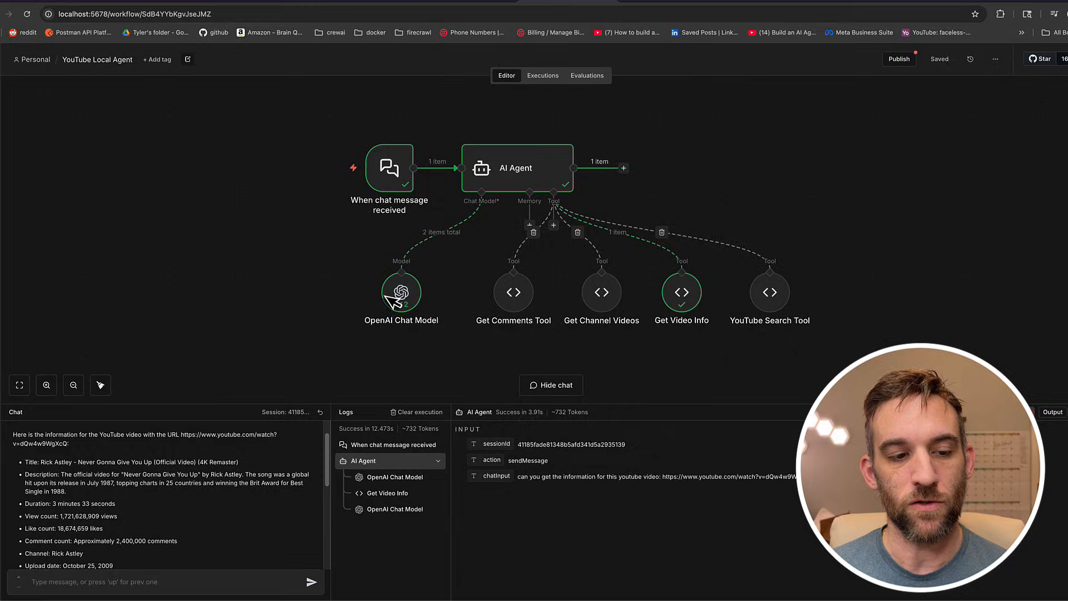
View the AI Agent's prompt and output, then open the Get Video Info tool's run details.
double_click(516, 168)
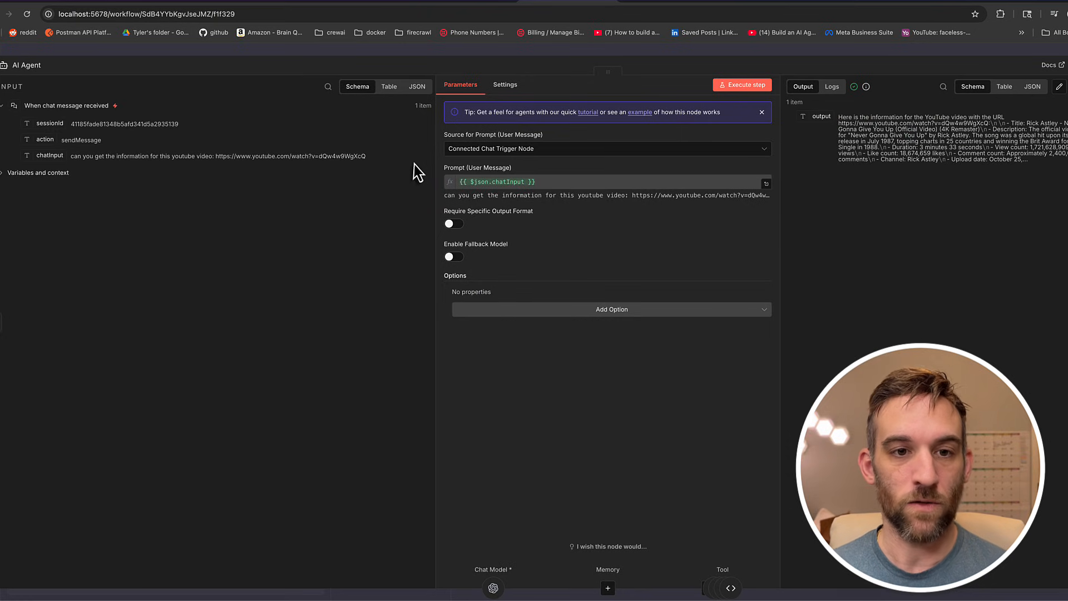
double_click(289, 156)
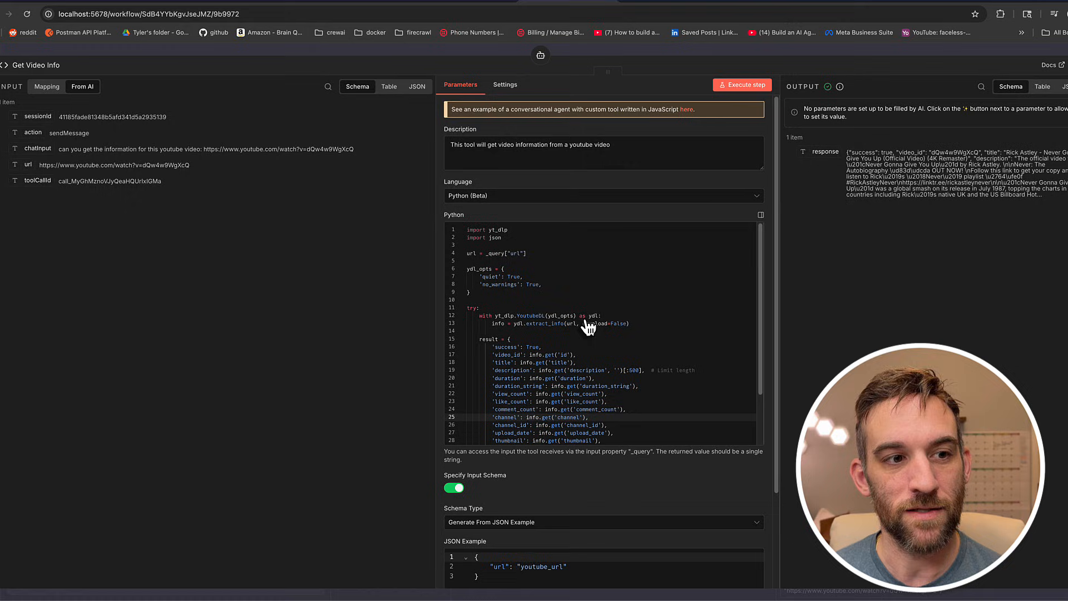
mouse_move(574, 266)
type("{{ ")
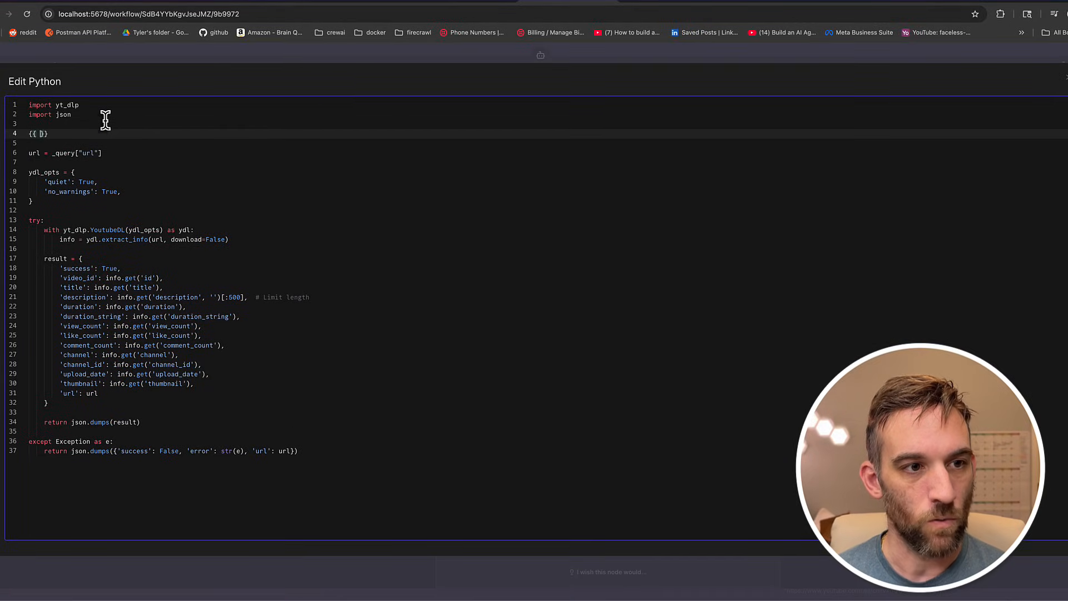
Try a {{ $fromAI('url') }} expression in Get Video Info, check its input schema, and close it.
type("$from")
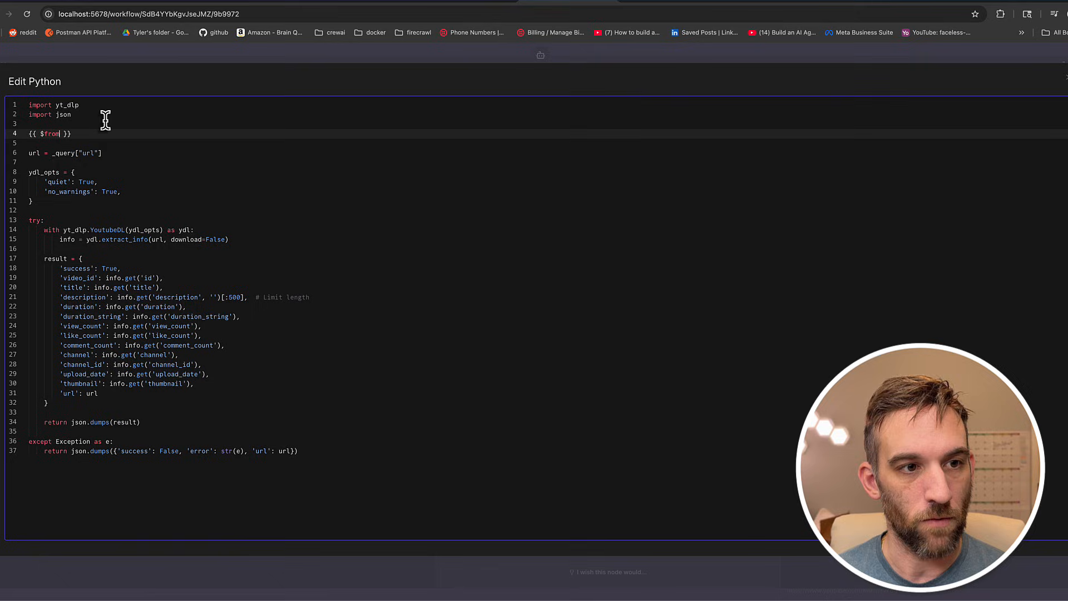
type("AI('url')")
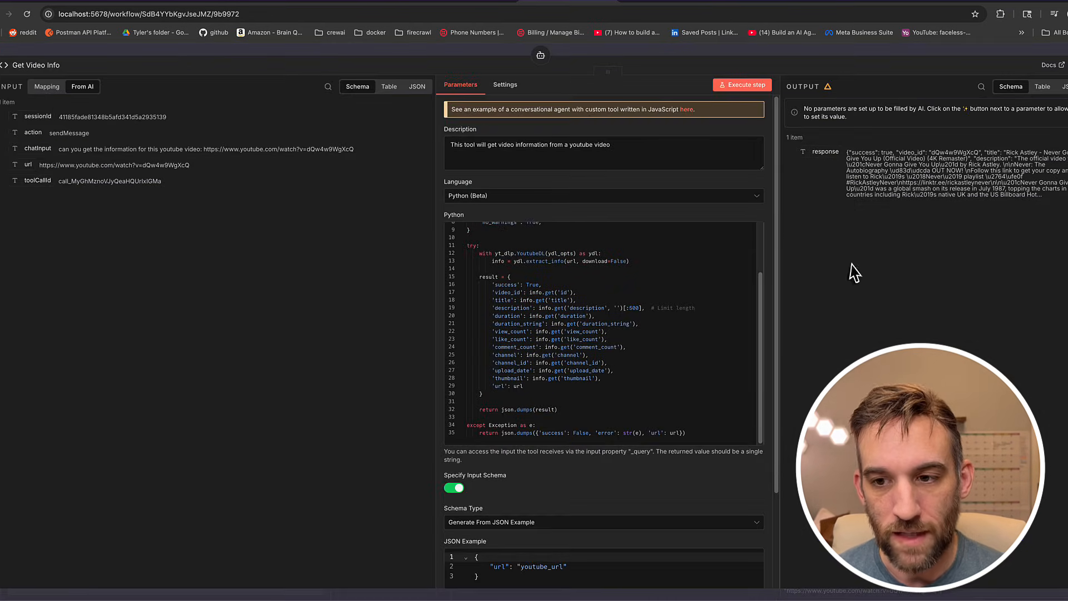
scroll("down", 3)
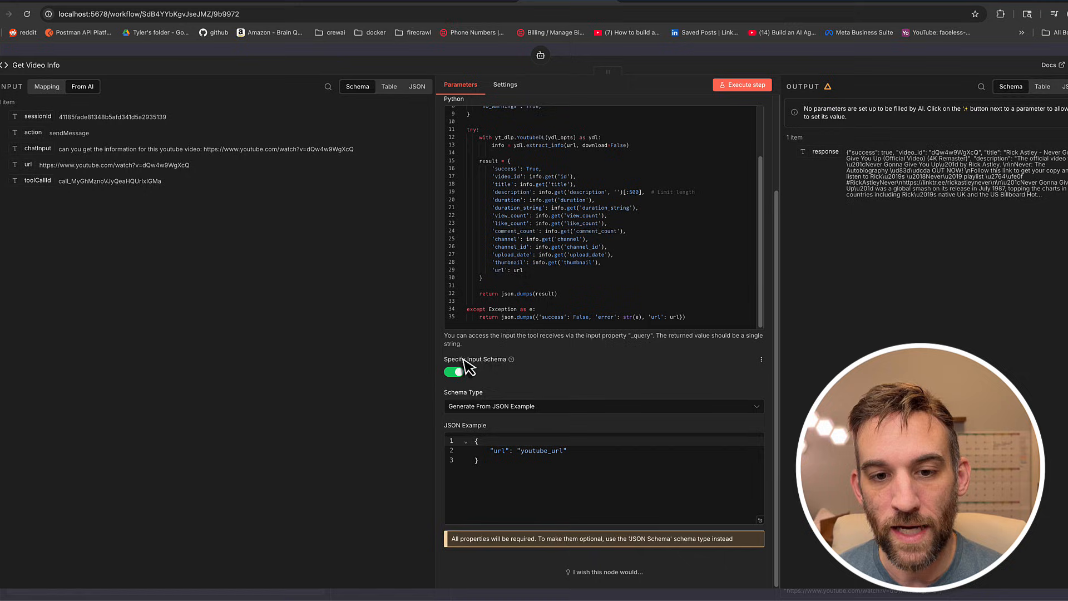
left_click(491, 461)
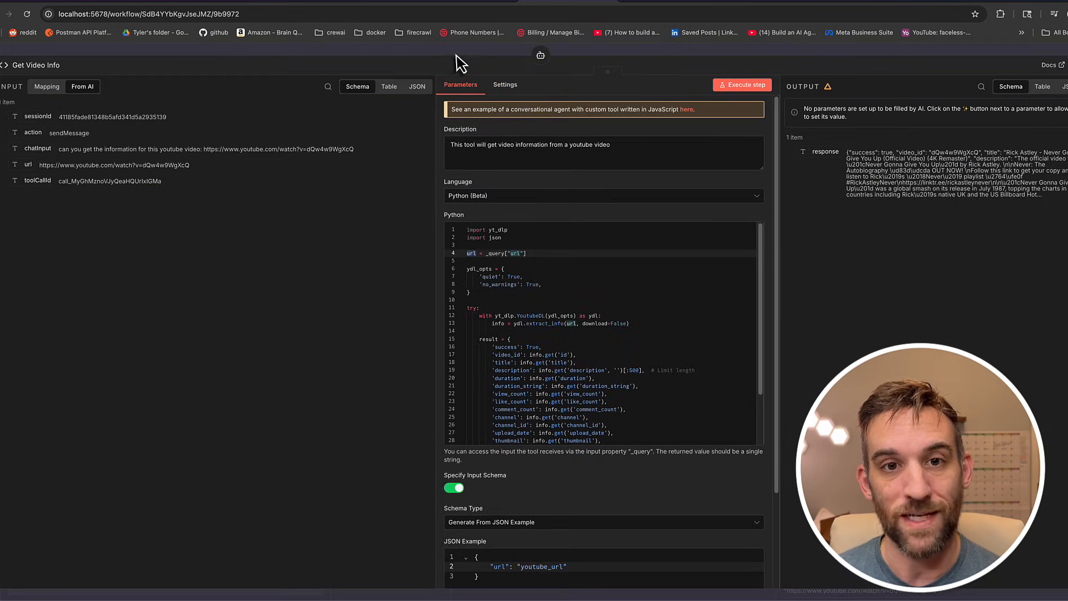
left_click(32, 64)
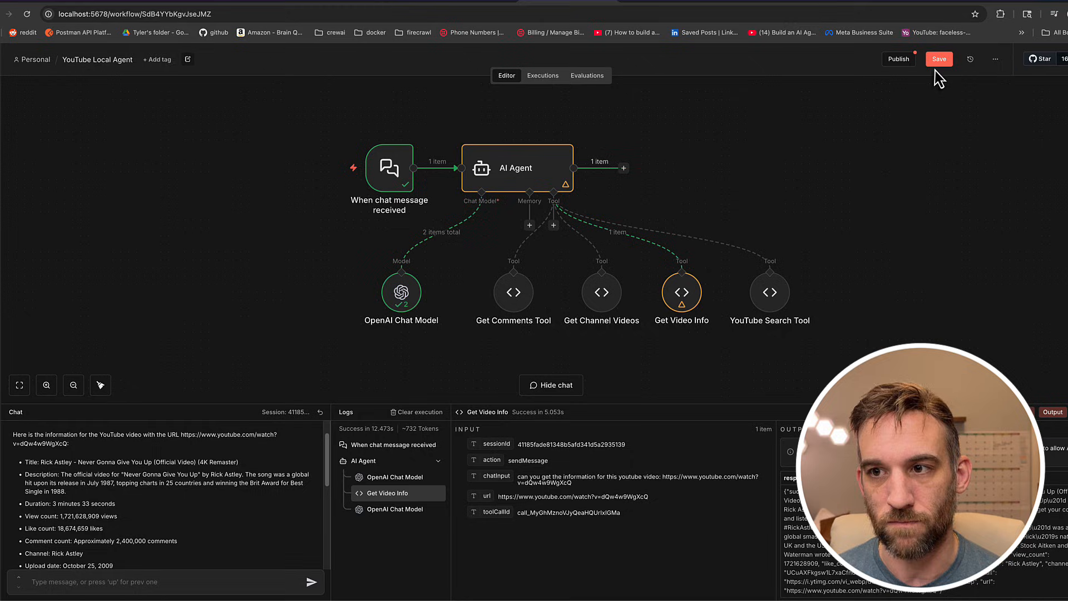
Save the workflow and ask the agent in chat for the video's top 20 comments.
left_click(939, 58)
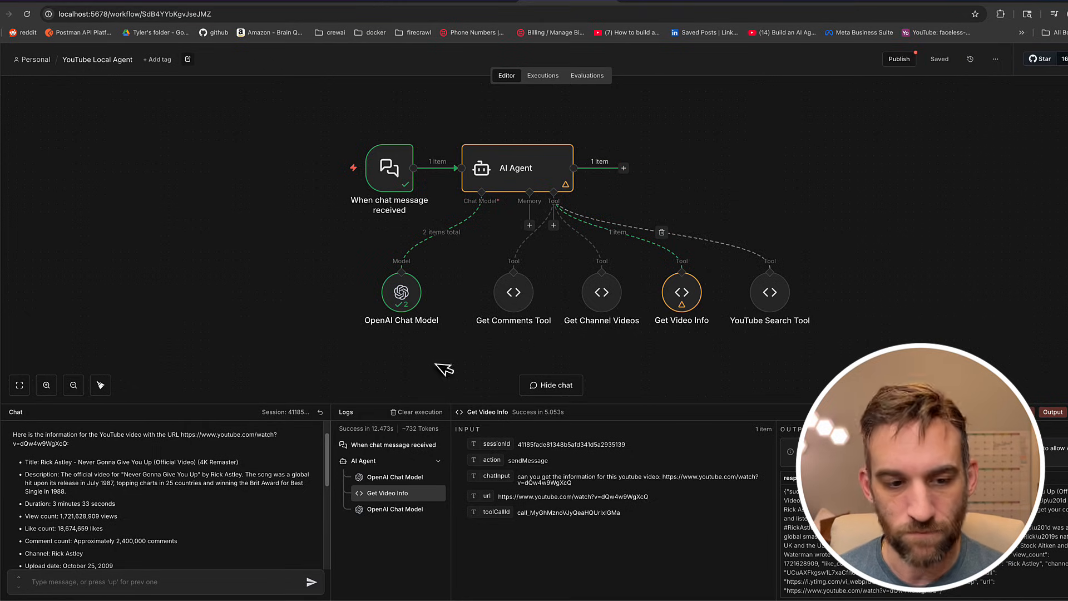
type("can")
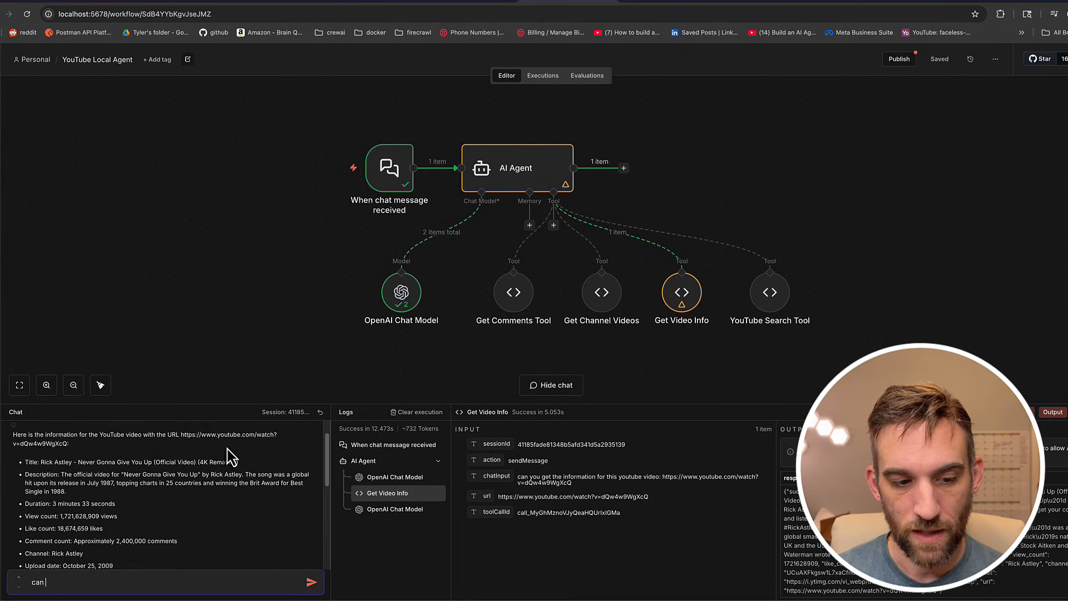
type("you get the top")
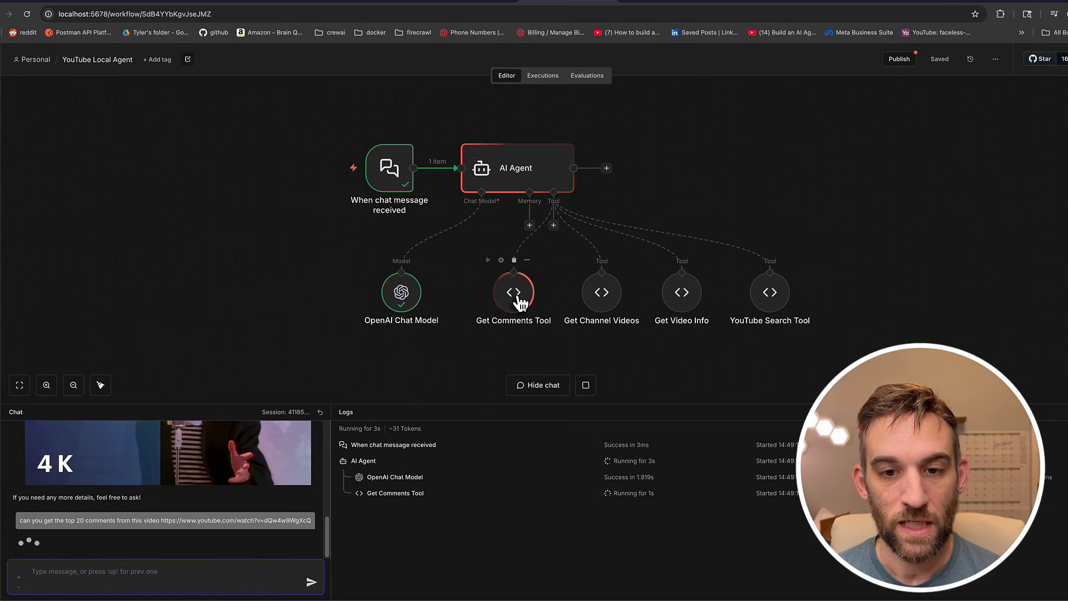
Watch the Get Comments Tool run and find where its code reads the url input.
double_click(513, 291)
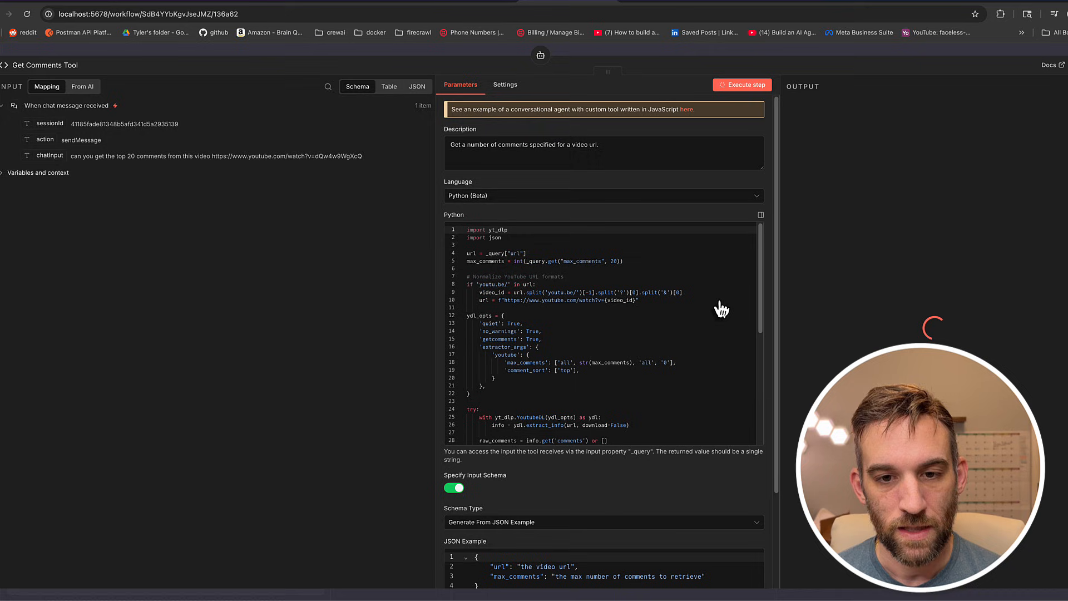
left_click(741, 84)
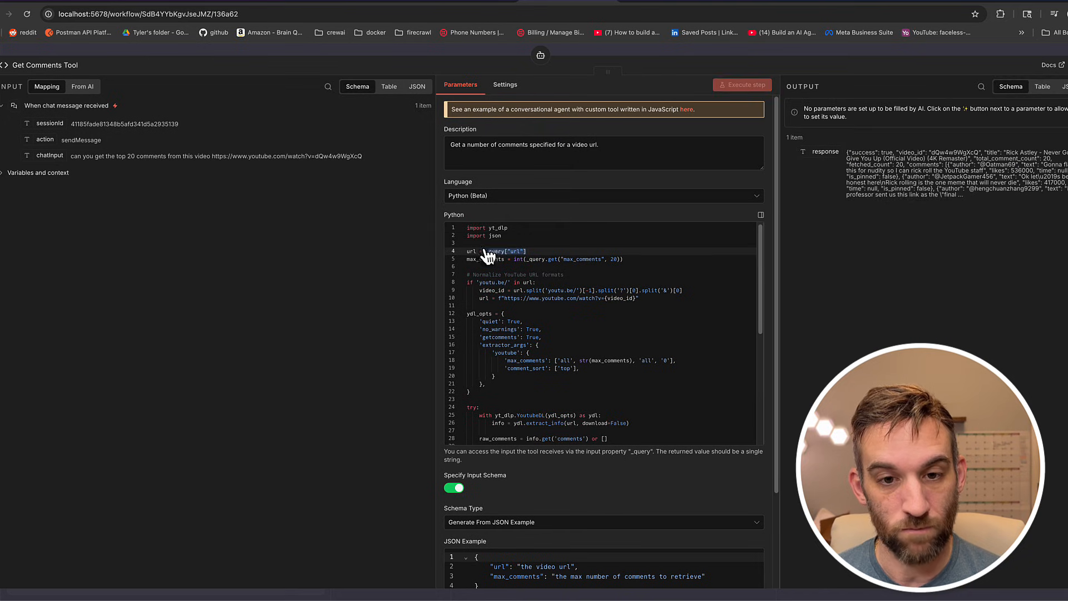
left_click(760, 213)
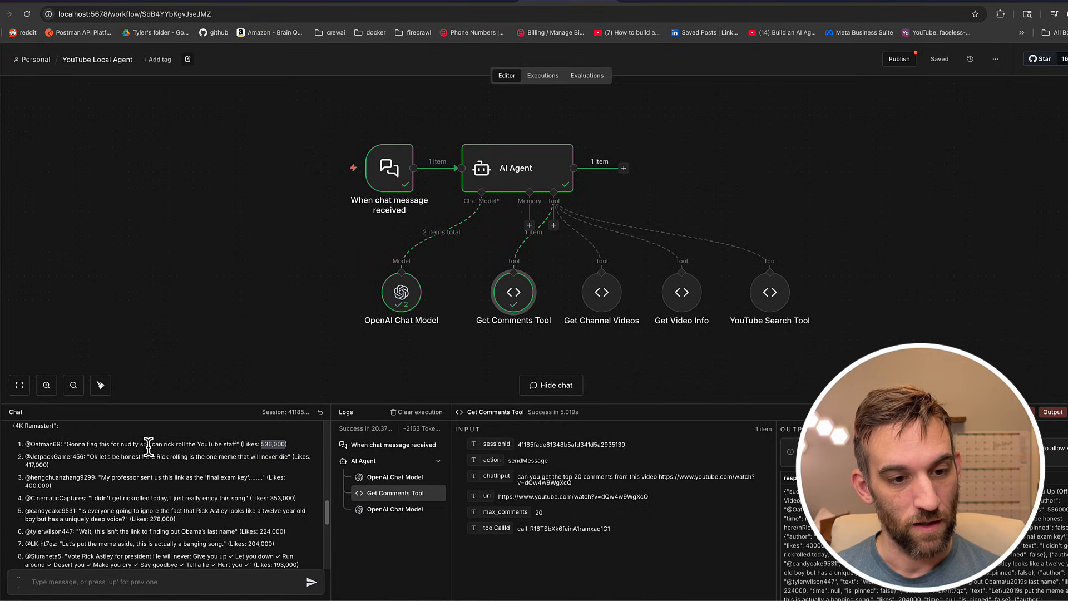
Scroll through the 20 listed comments, then hide the chat to clear the run.
scroll("down", 3)
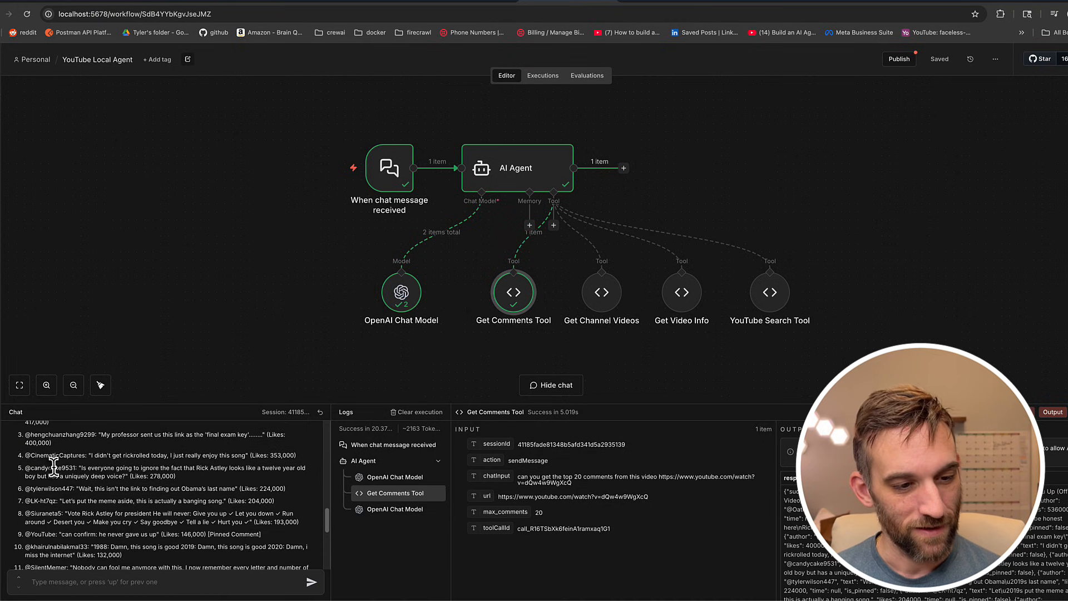
scroll("down", 3)
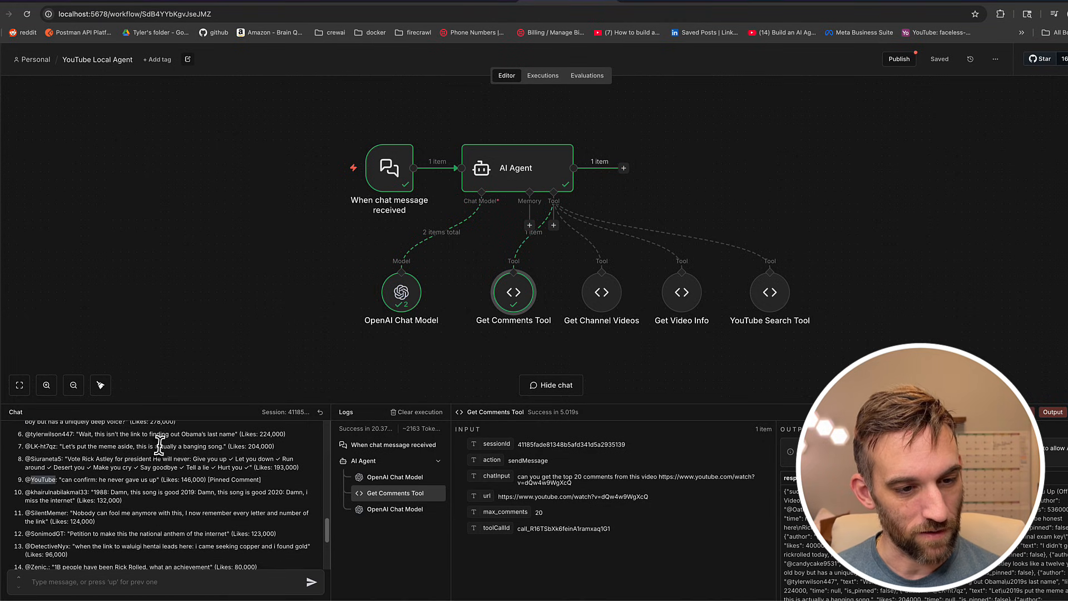
scroll("down", 3)
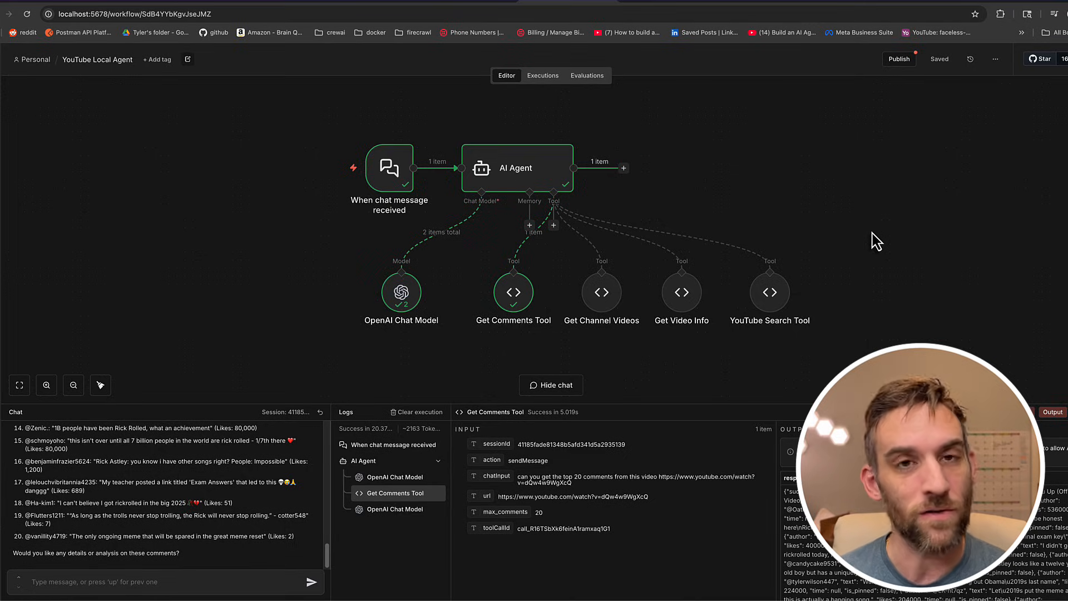
left_click(550, 385)
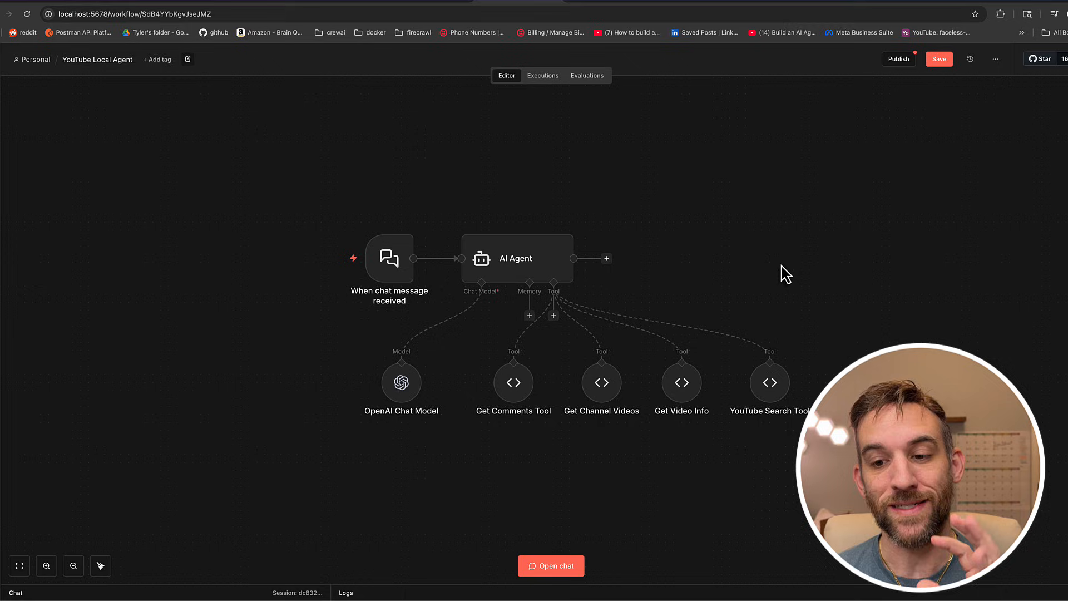
mouse_move(744, 237)
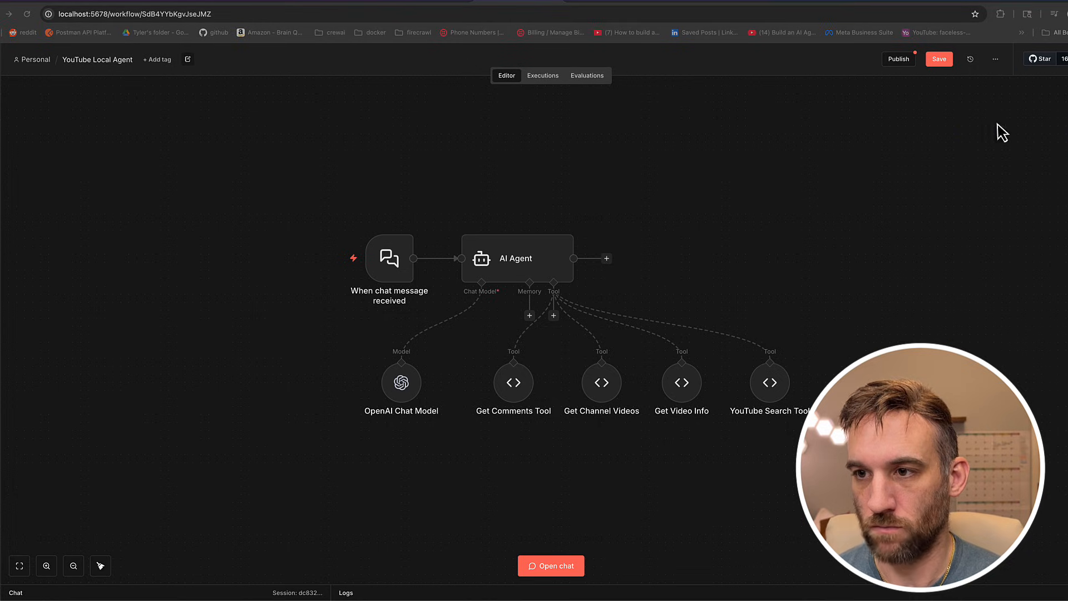
Add a new Code Tool under the AI Agent's Tool connector.
left_click(553, 315)
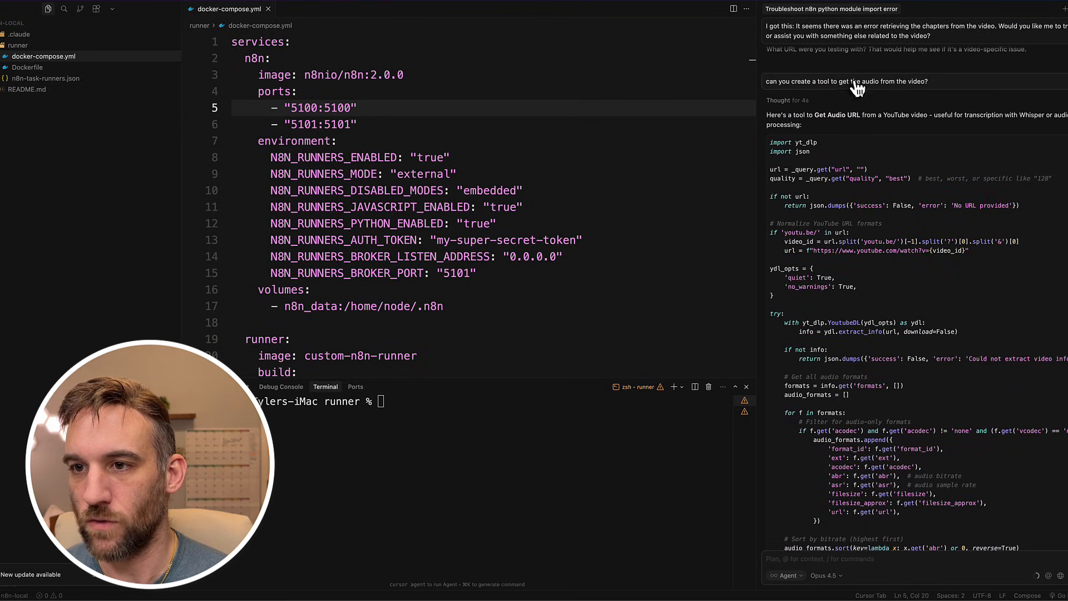
Scroll through Cursor's yt_dlp-based Python code for getting a video's audio URL.
scroll("down", 3)
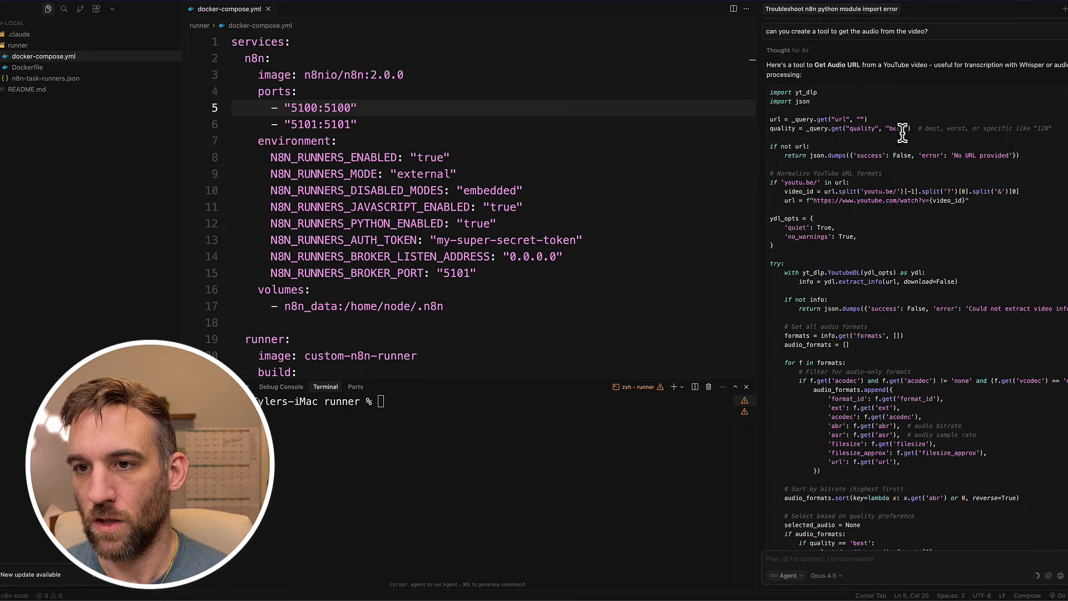
scroll("down", 3)
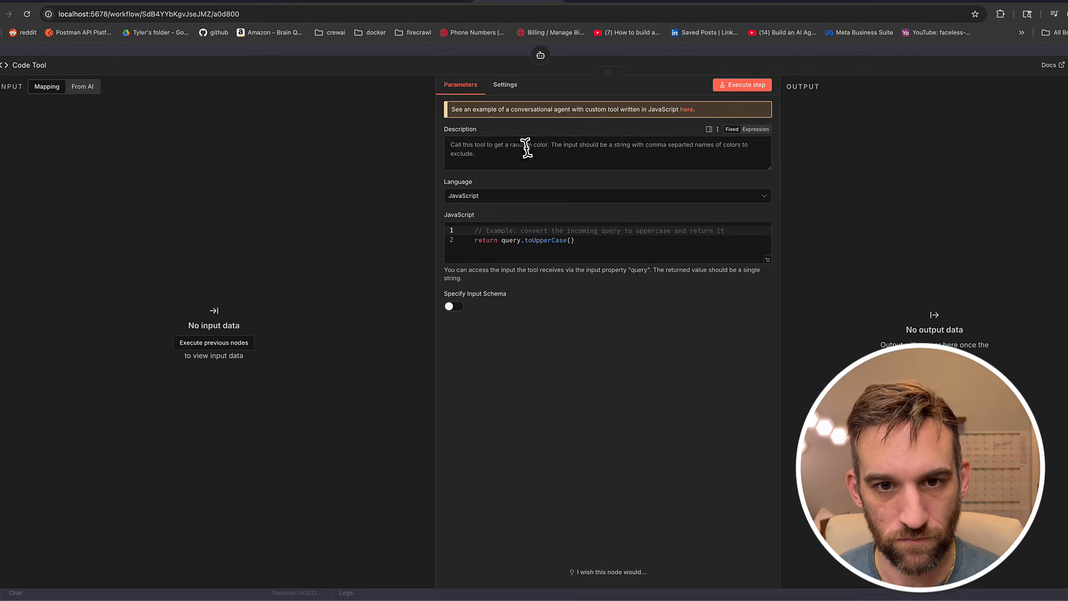
Give the new Code Tool the description 'This is a tool to extract the audio…'.
left_click(606, 196)
type("T")
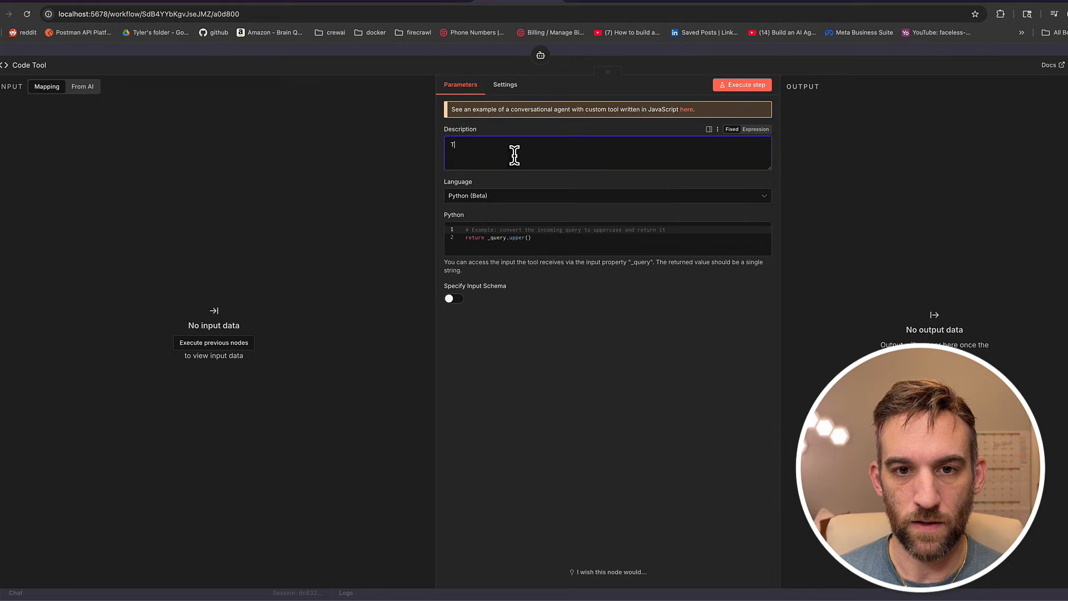
type("his is a tool to")
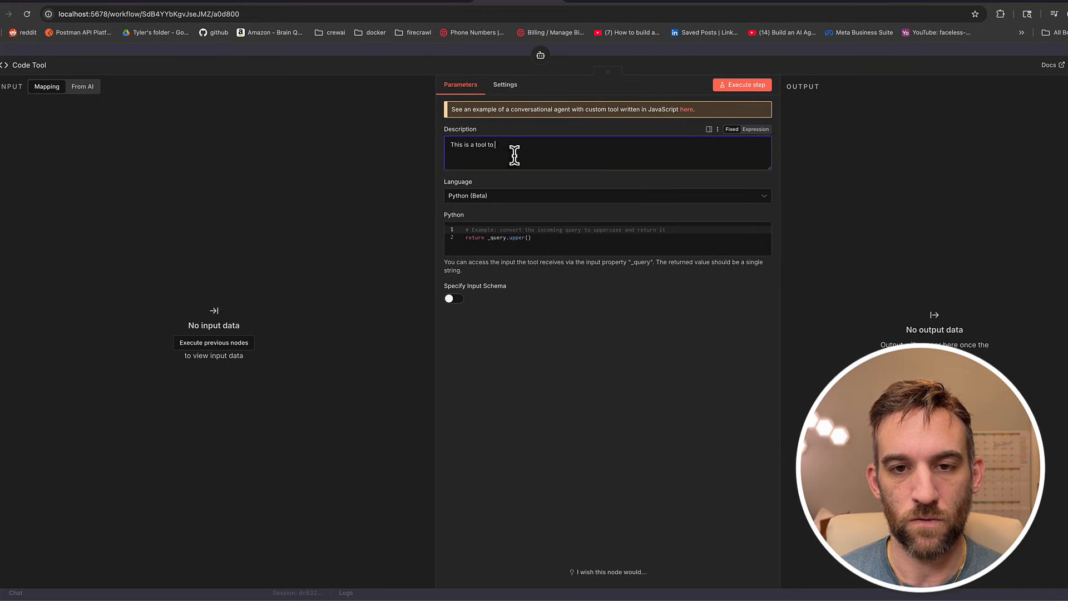
type("extract the au")
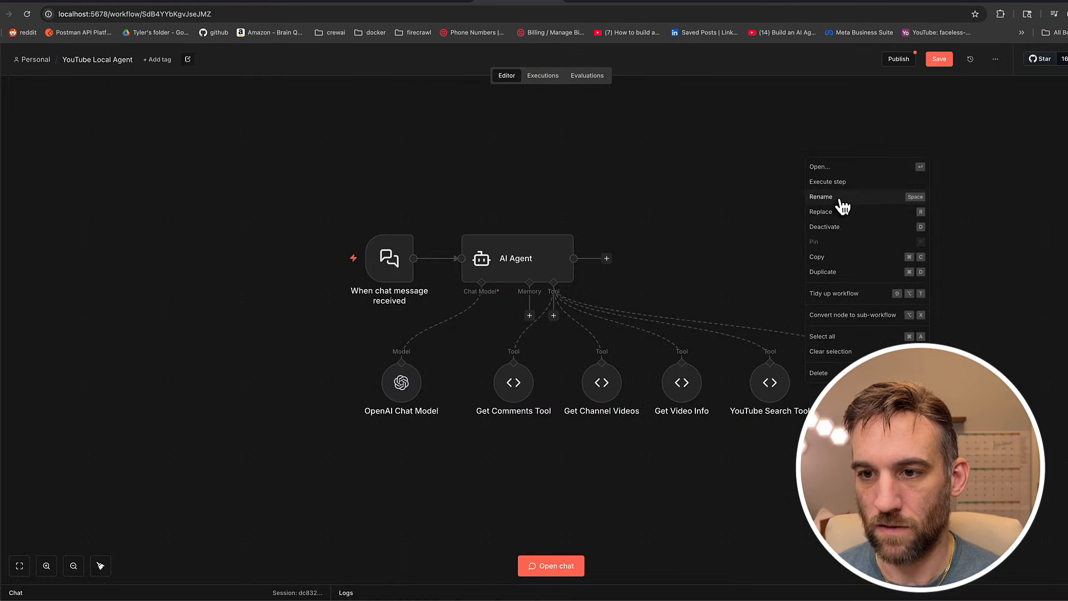
Rename the new code tool to 'YouTube Audio Tool' and save the workflow.
left_click(821, 197)
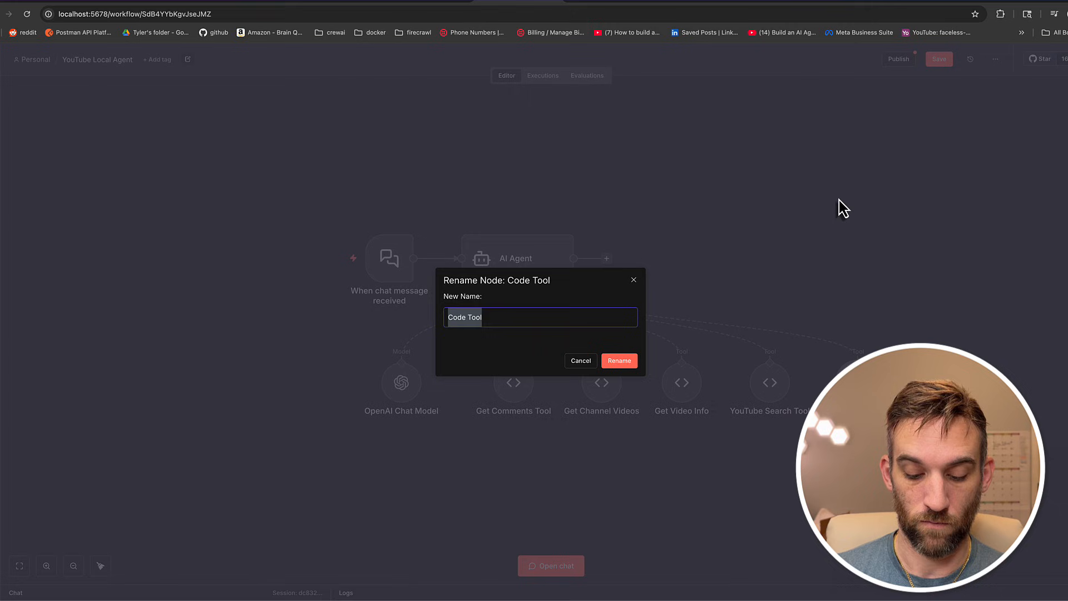
type("YouTube")
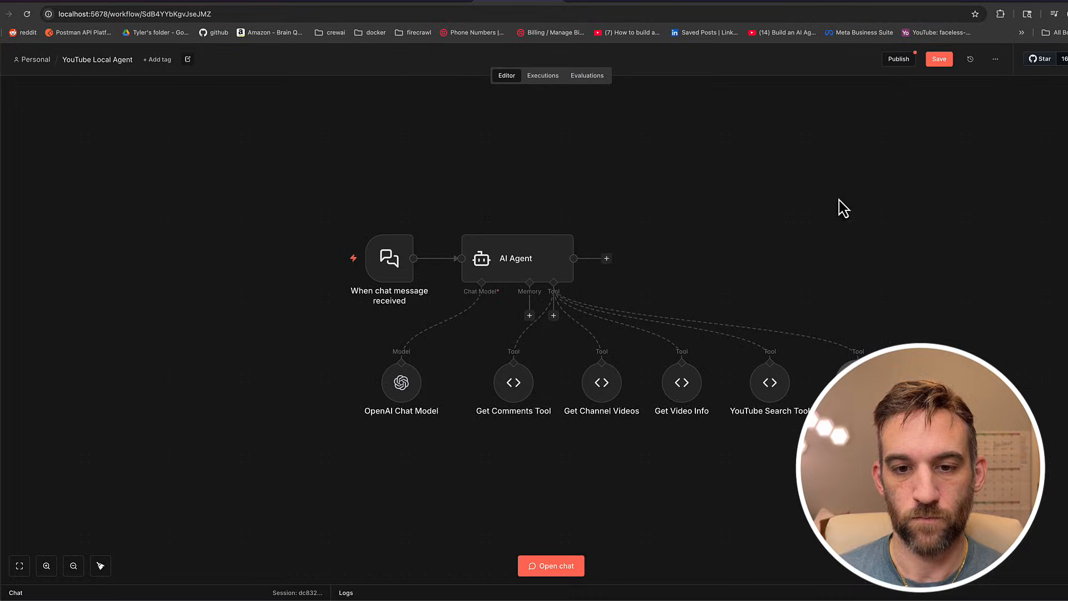
left_click(939, 58)
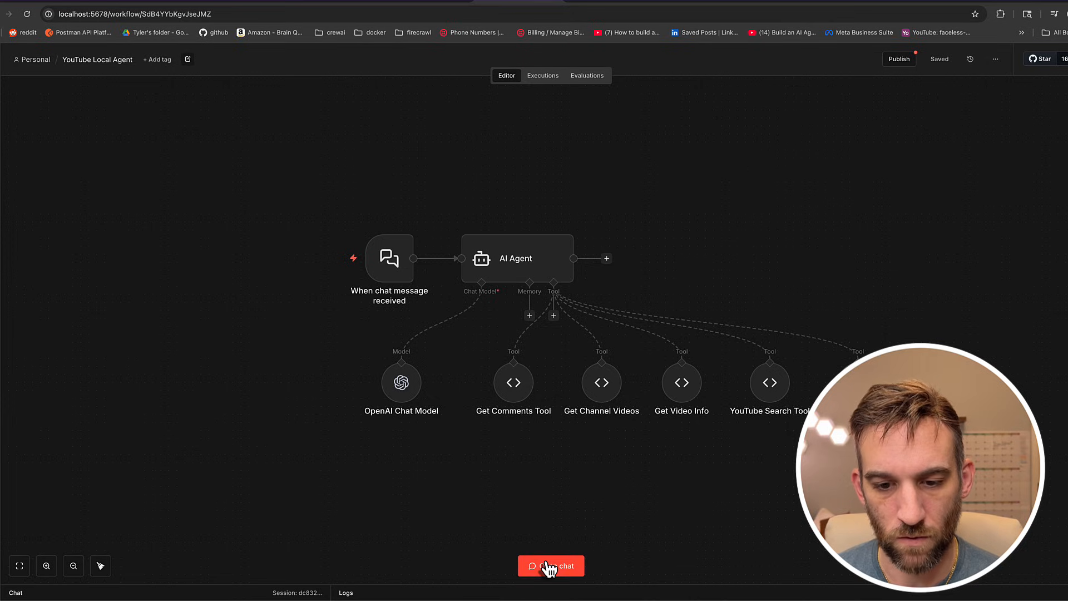
Ask the agent in chat to extract the audio, then inspect the YouTube Audio Tool's run.
left_click(551, 565)
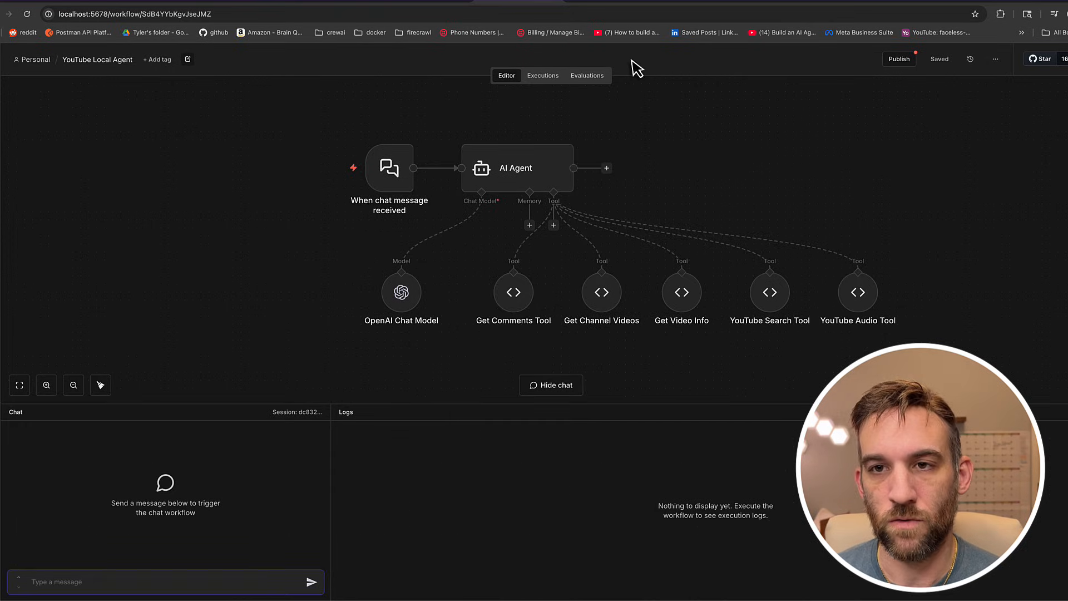
mouse_move(879, 103)
type("can you")
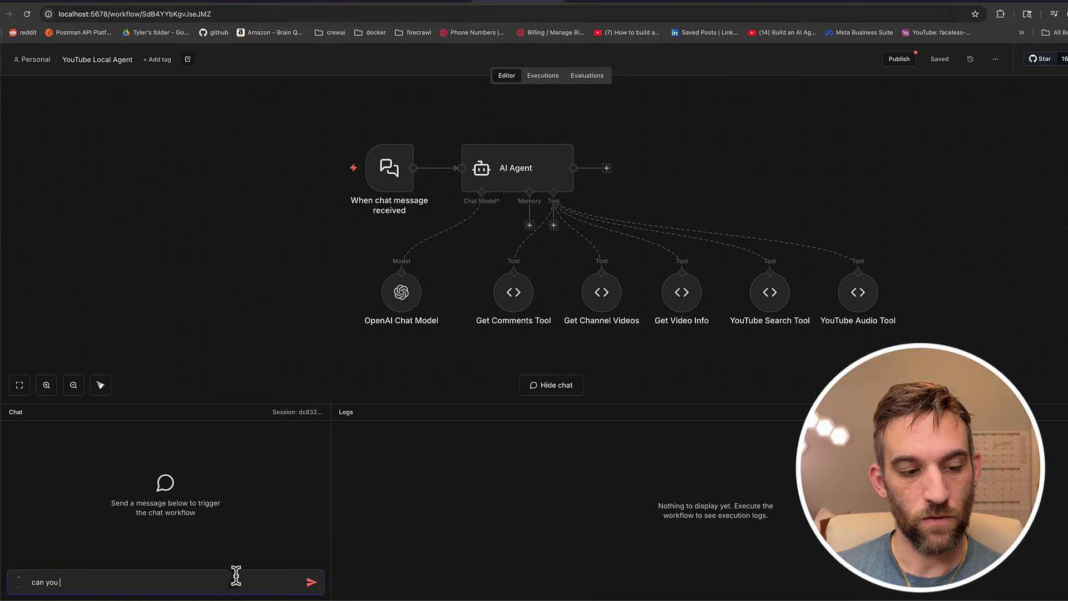
type("extract the audio from this vi")
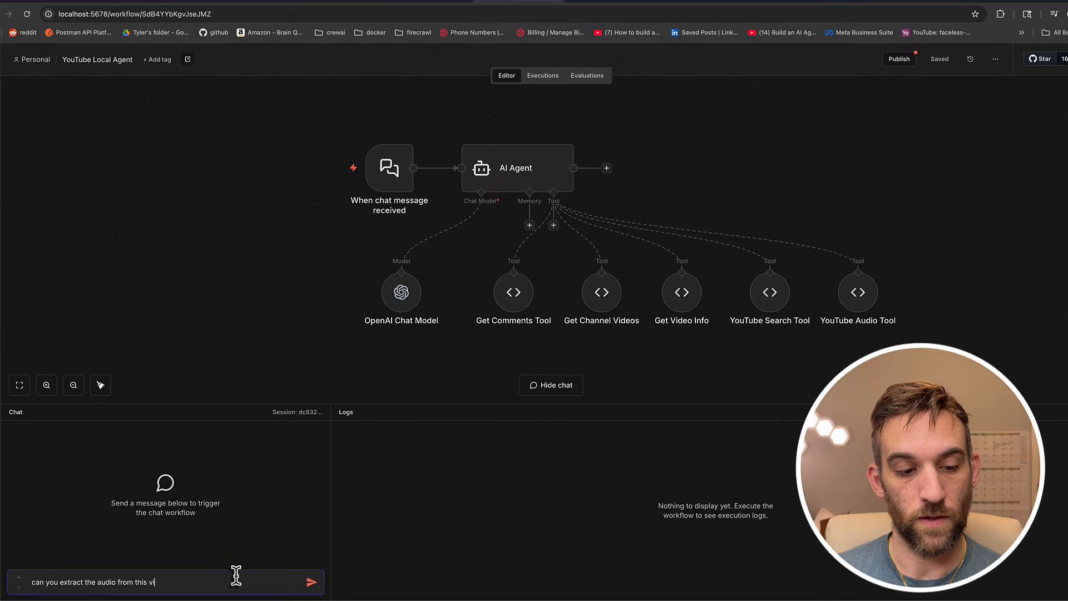
left_click(312, 582)
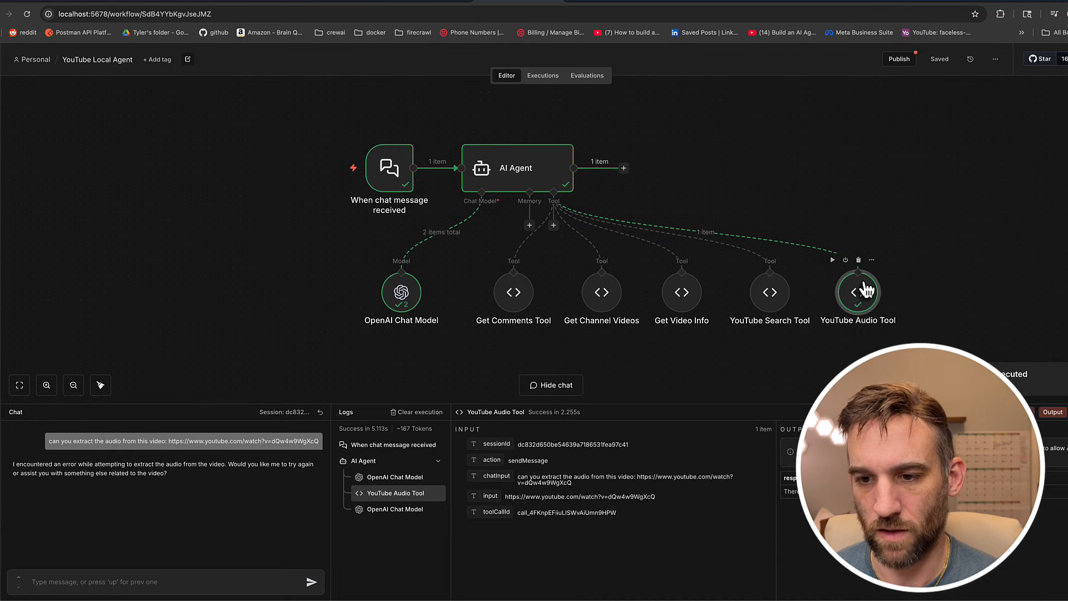
double_click(858, 292)
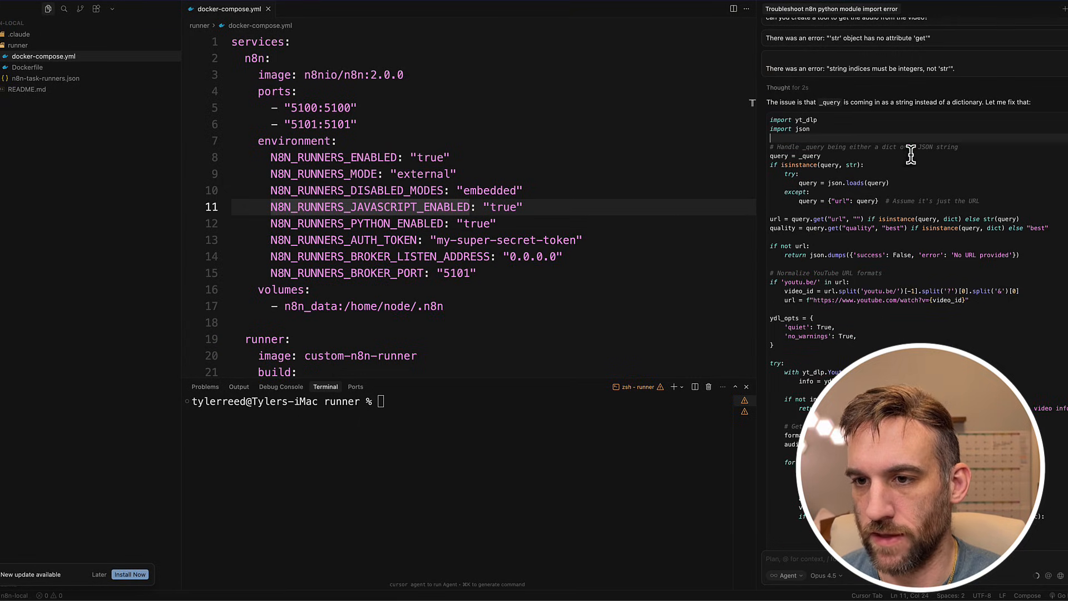
scroll("down", 3)
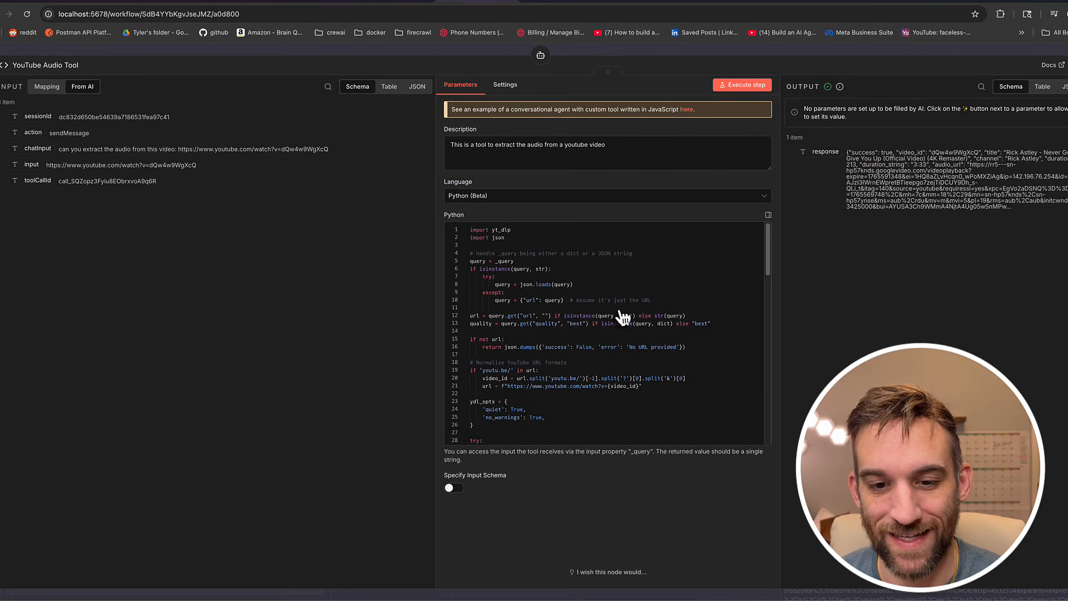
Resend the extract-audio request and watch the YouTube Audio Tool return the audio URL.
scroll("down", 3)
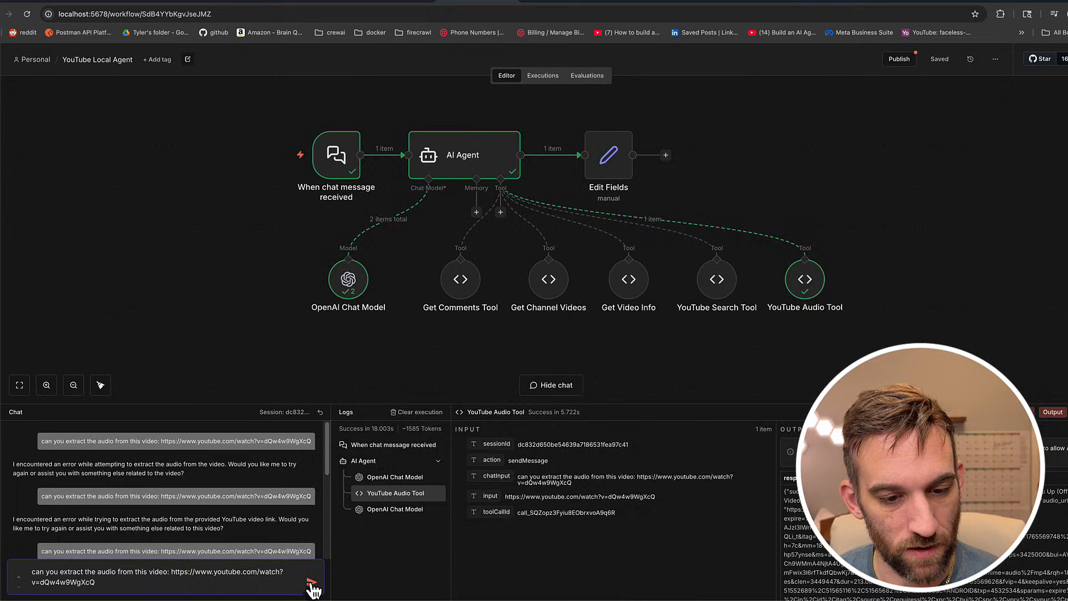
left_click(312, 581)
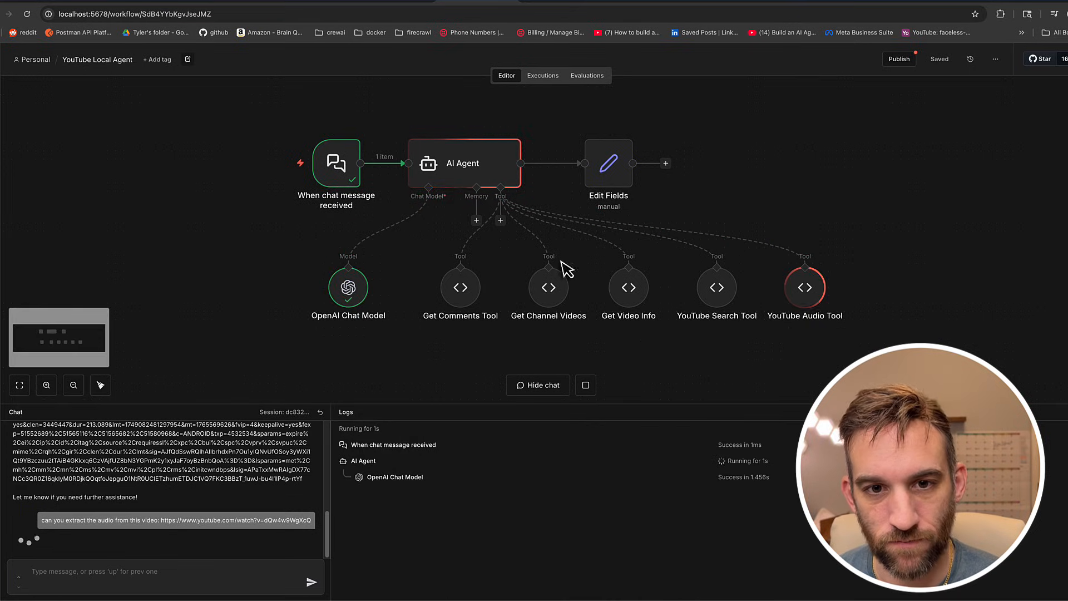
left_click(804, 287)
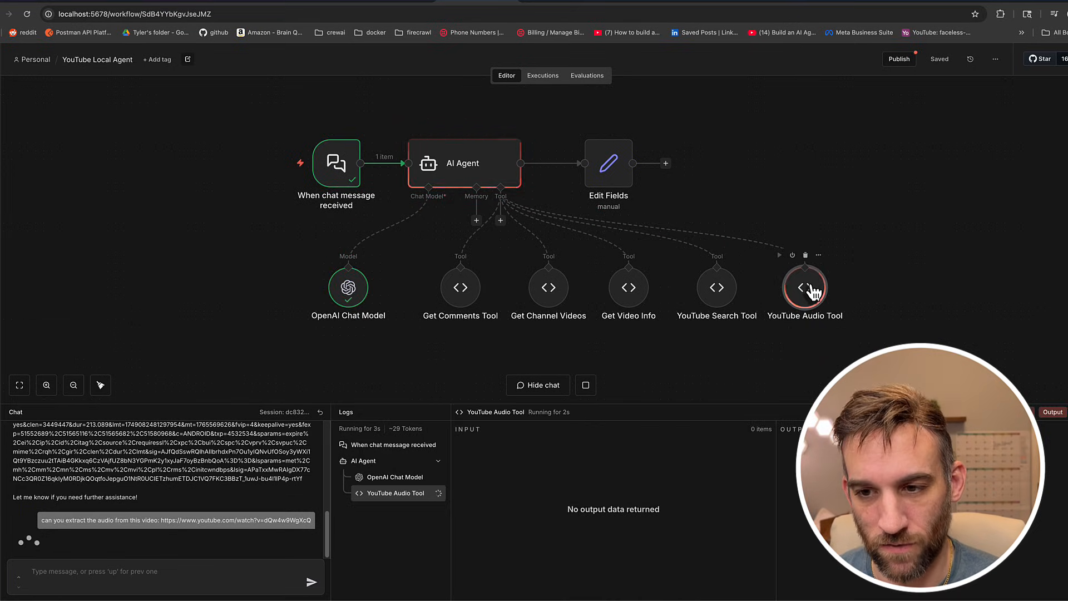
double_click(805, 288)
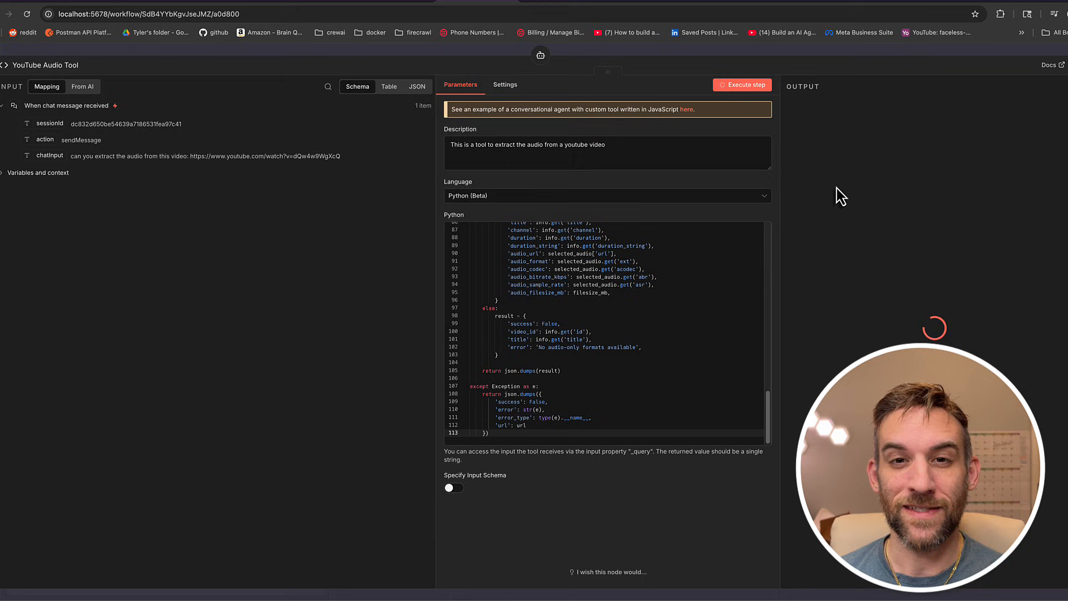
left_click(742, 85)
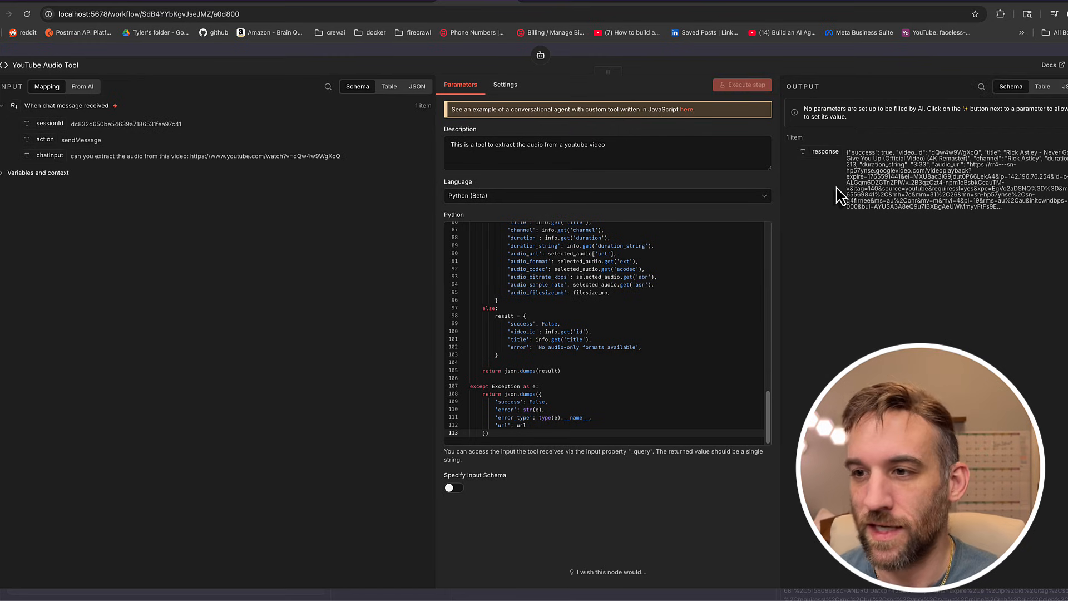
mouse_move(914, 154)
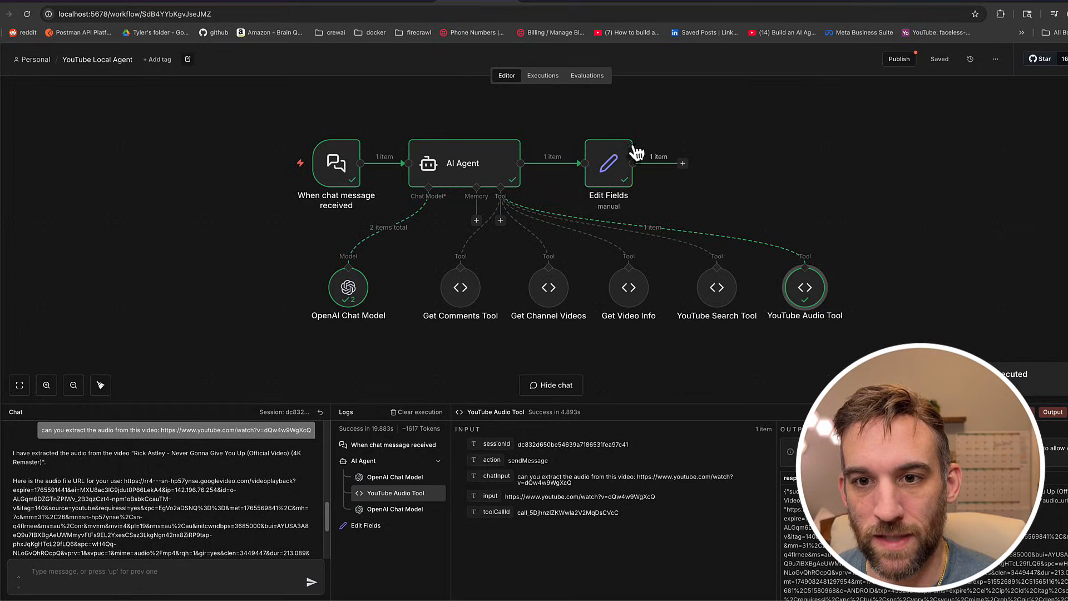
Hide the chat and logs panel to show the successful run on the canvas.
double_click(608, 163)
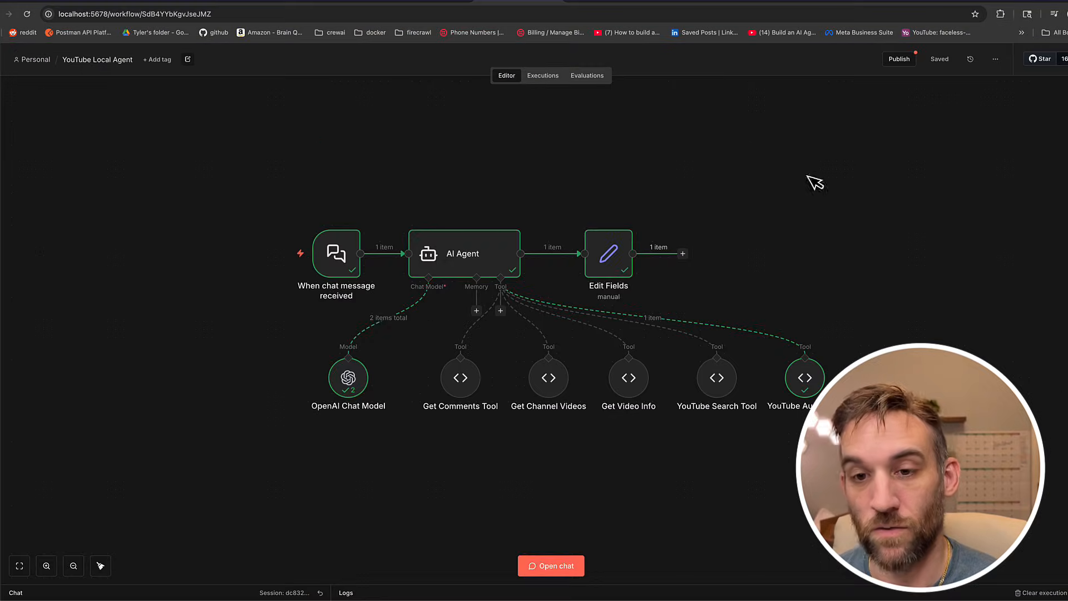
mouse_move(726, 217)
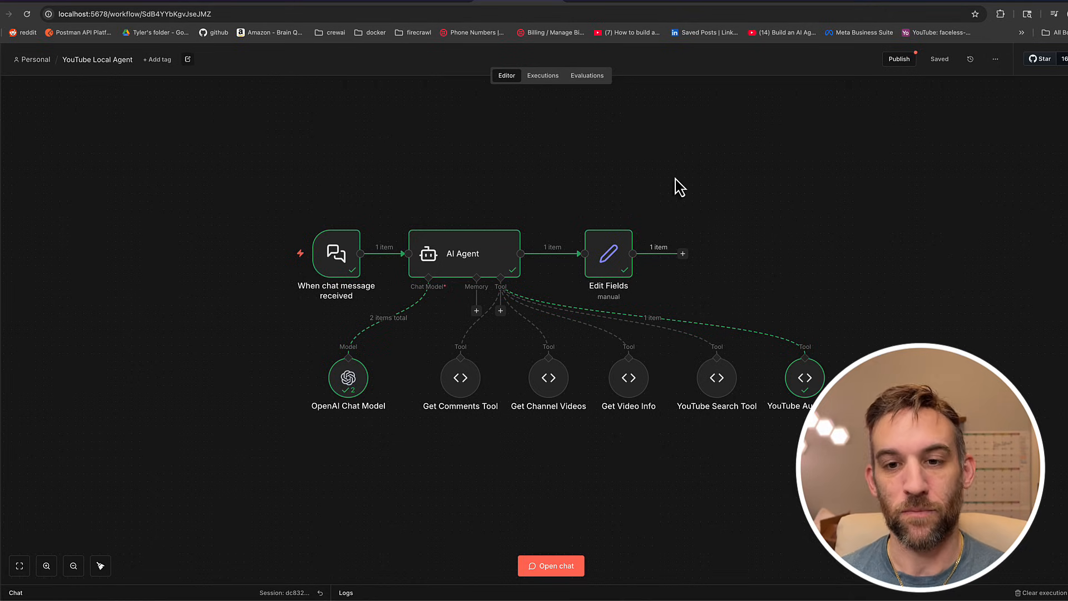
mouse_move(727, 164)
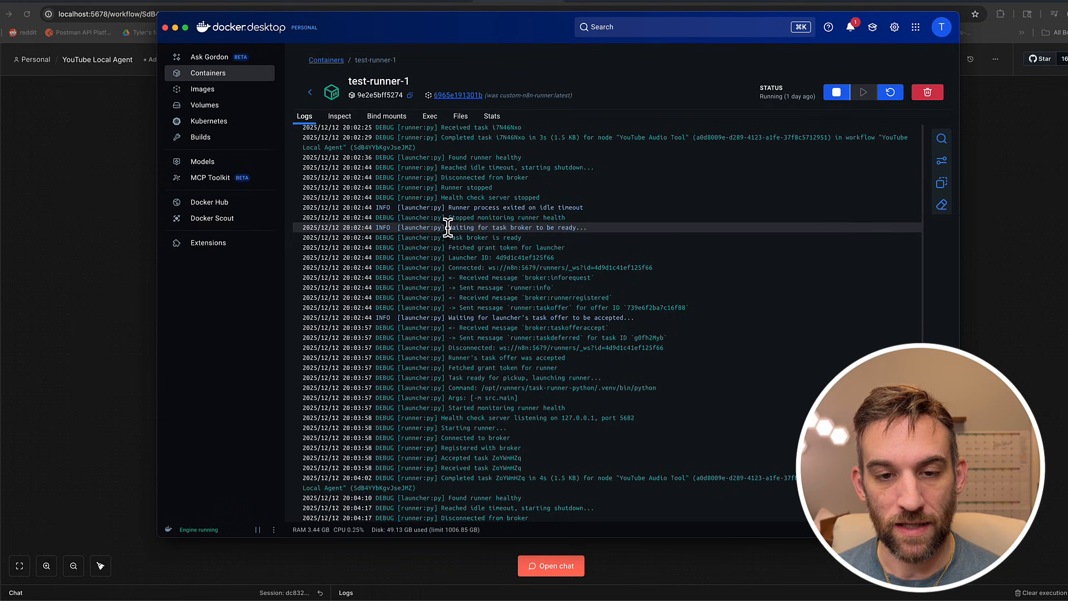
double_click(471, 237)
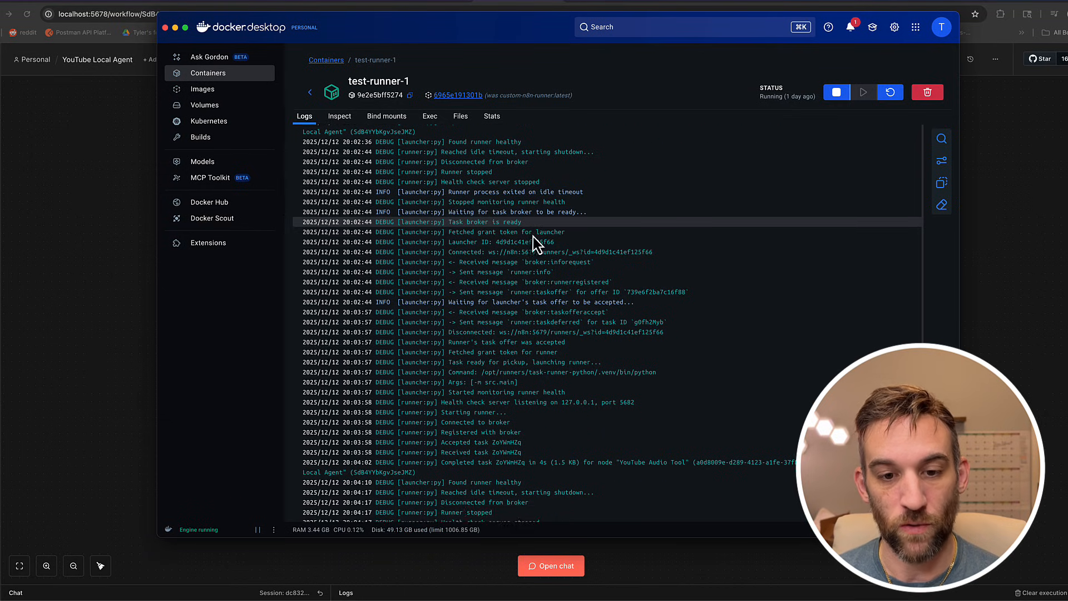
scroll("down", 3)
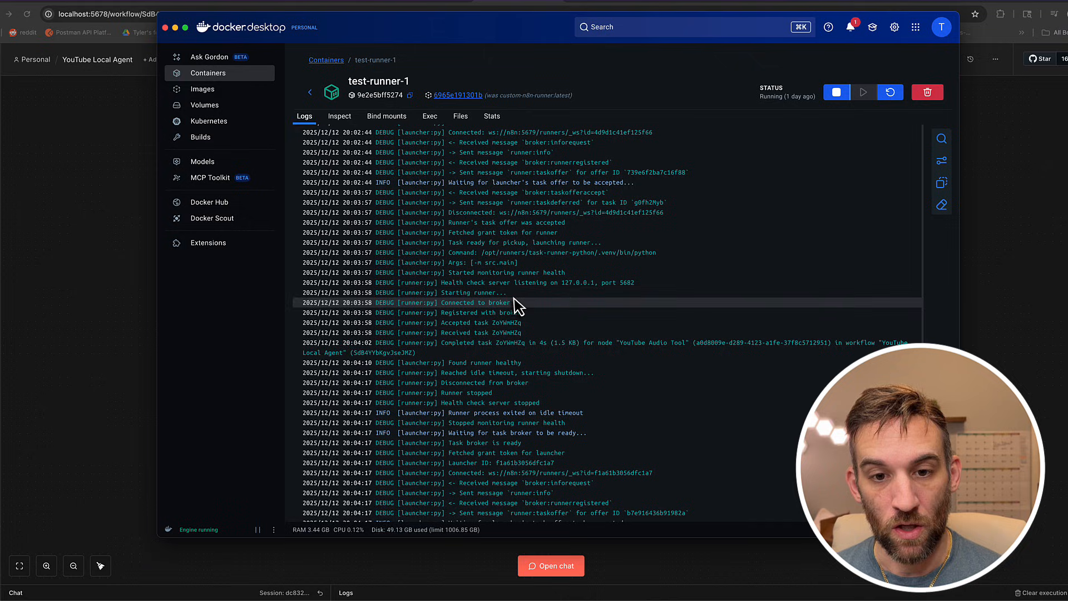